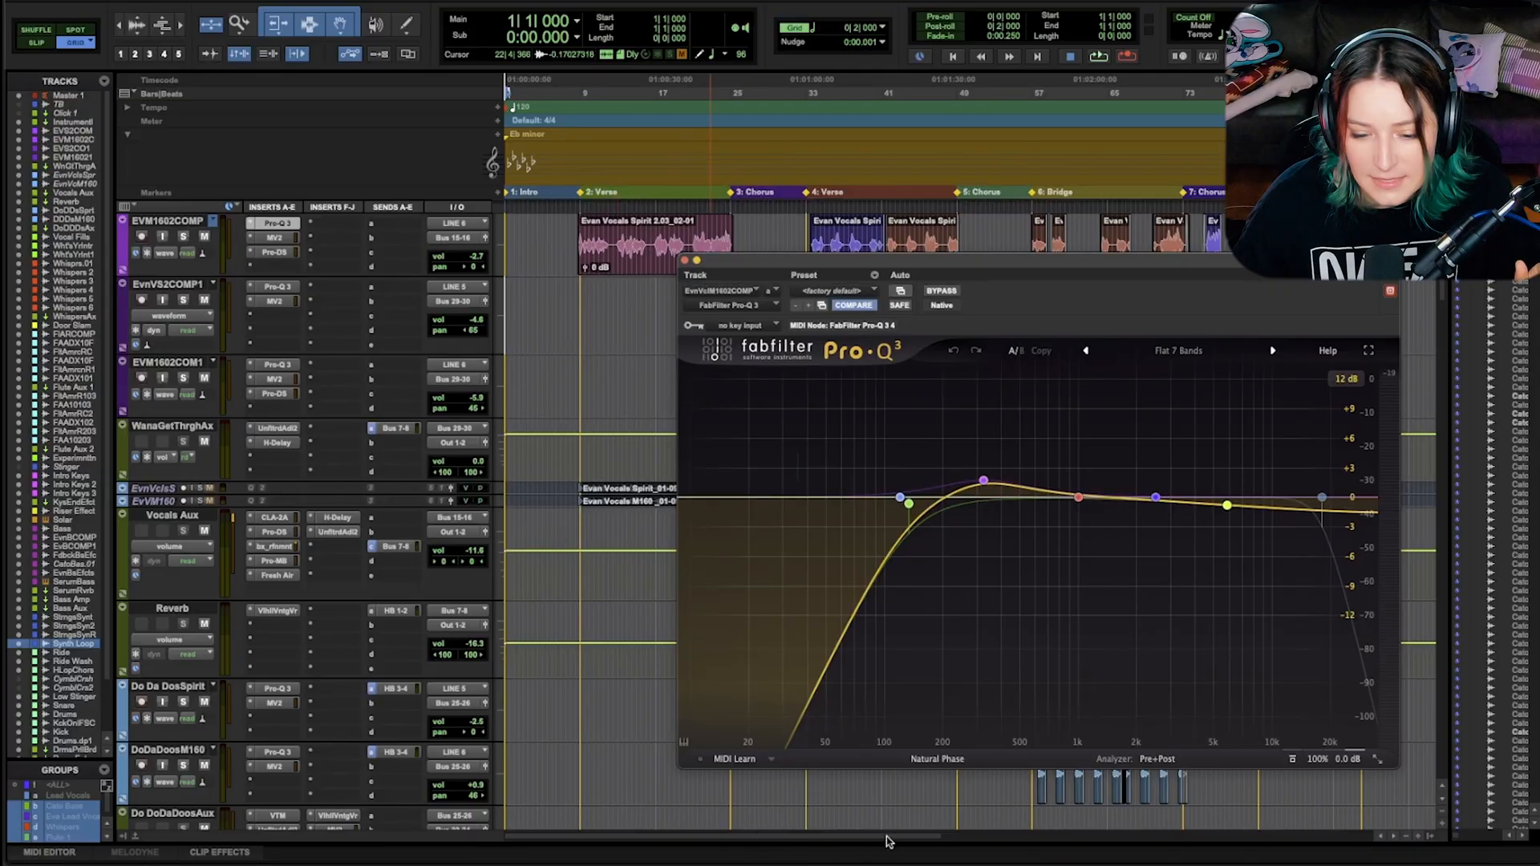
Add FabFilter Pro-Q 3 to the next empty insert slot on the EVM1602COMP vocal
{"action": "left_click", "coordinate": [936, 758]}
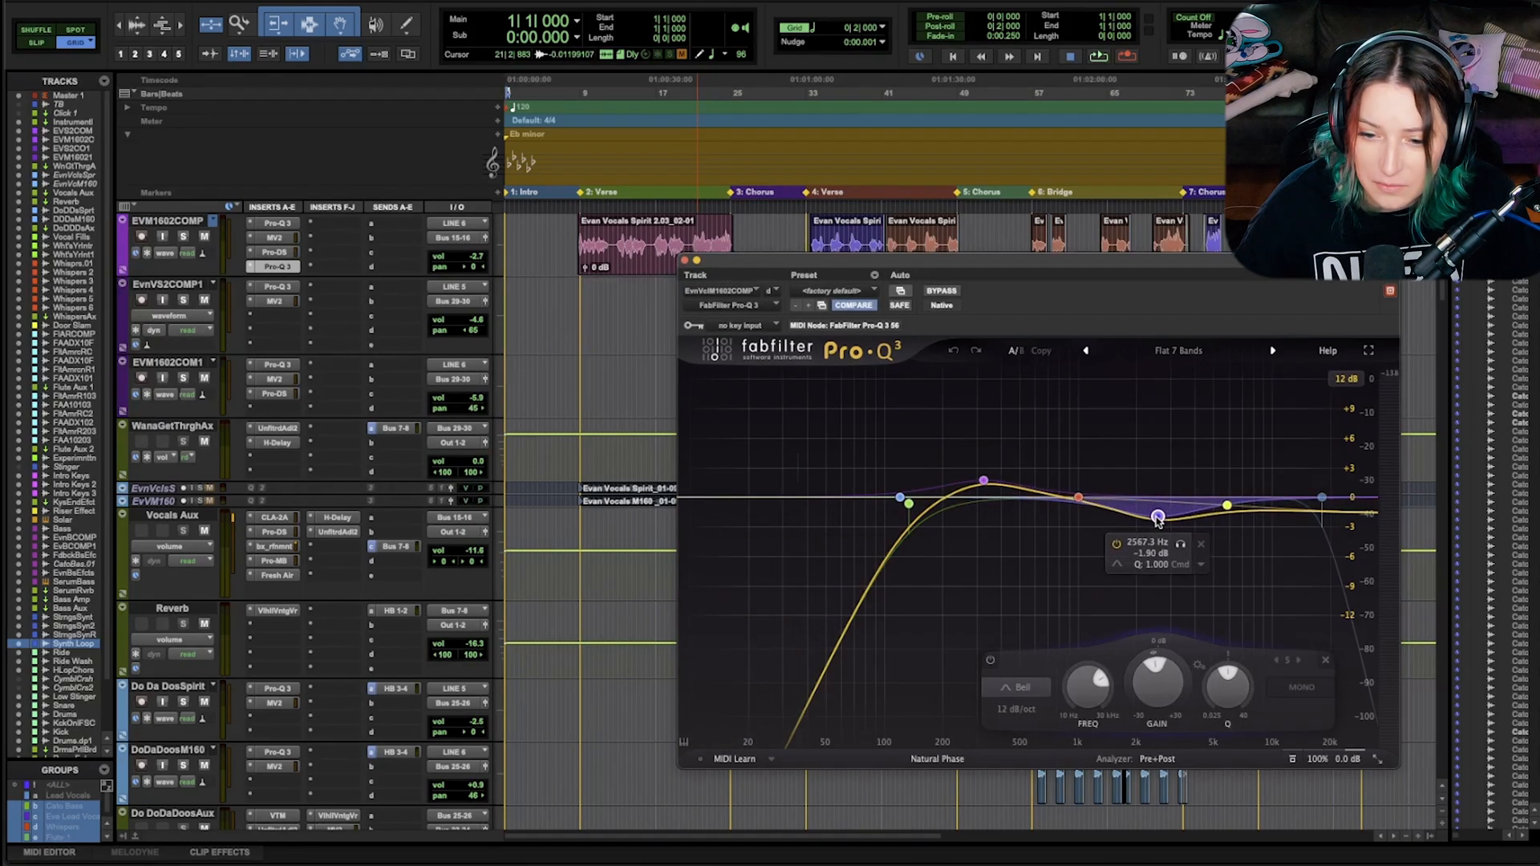
Sweep band 5 through the mids, narrow it, and cut about 3 dB at 2335 Hz
{"action": "left_click_drag", "start_coordinate": [1156, 515], "coordinate": [1116, 517]}
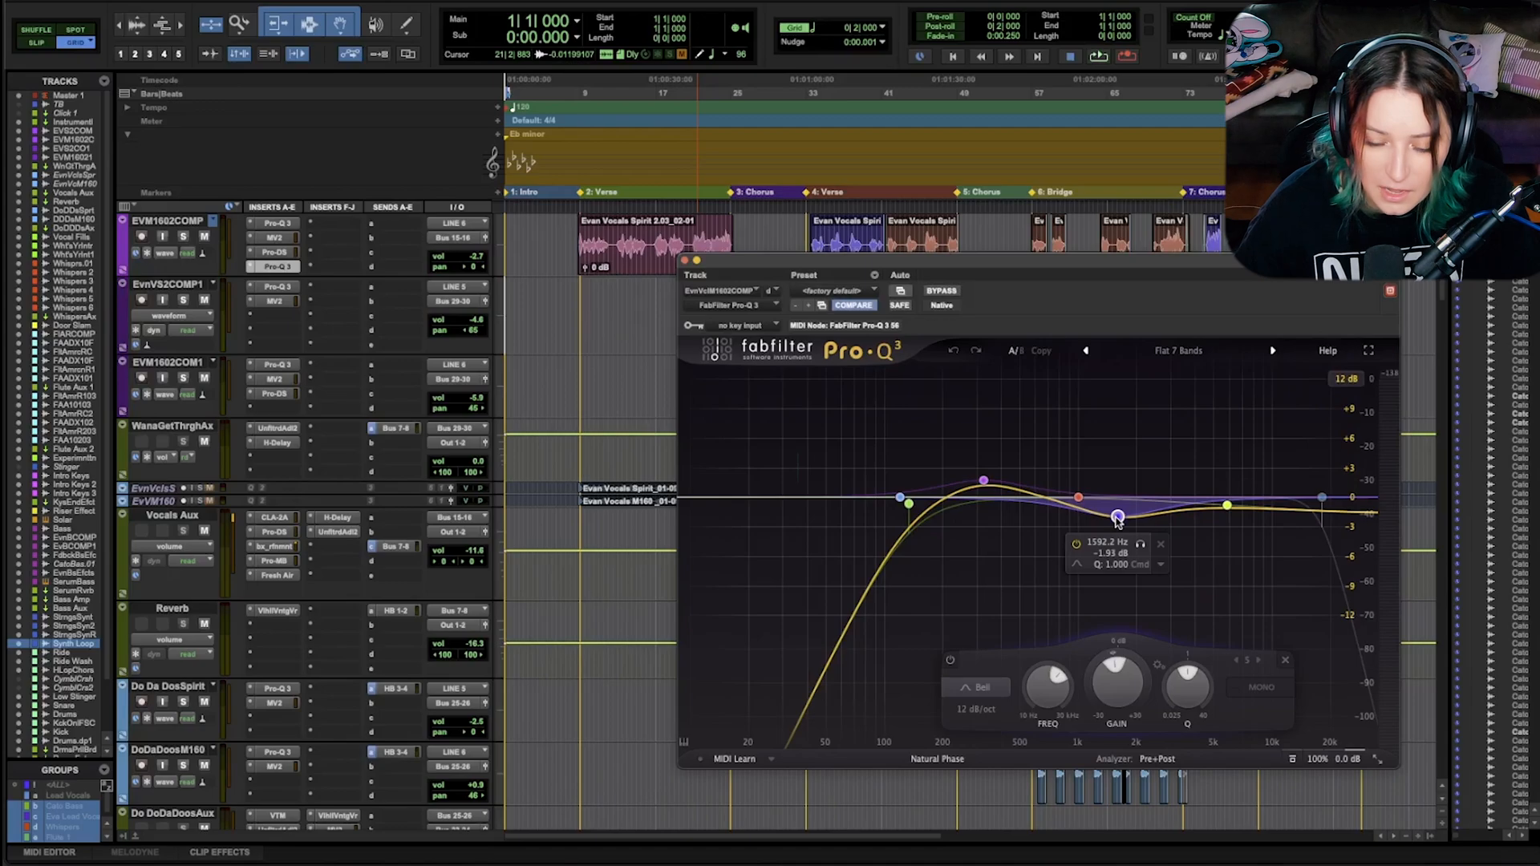
{"action": "left_click_drag", "start_coordinate": [1116, 517], "coordinate": [1116, 526]}
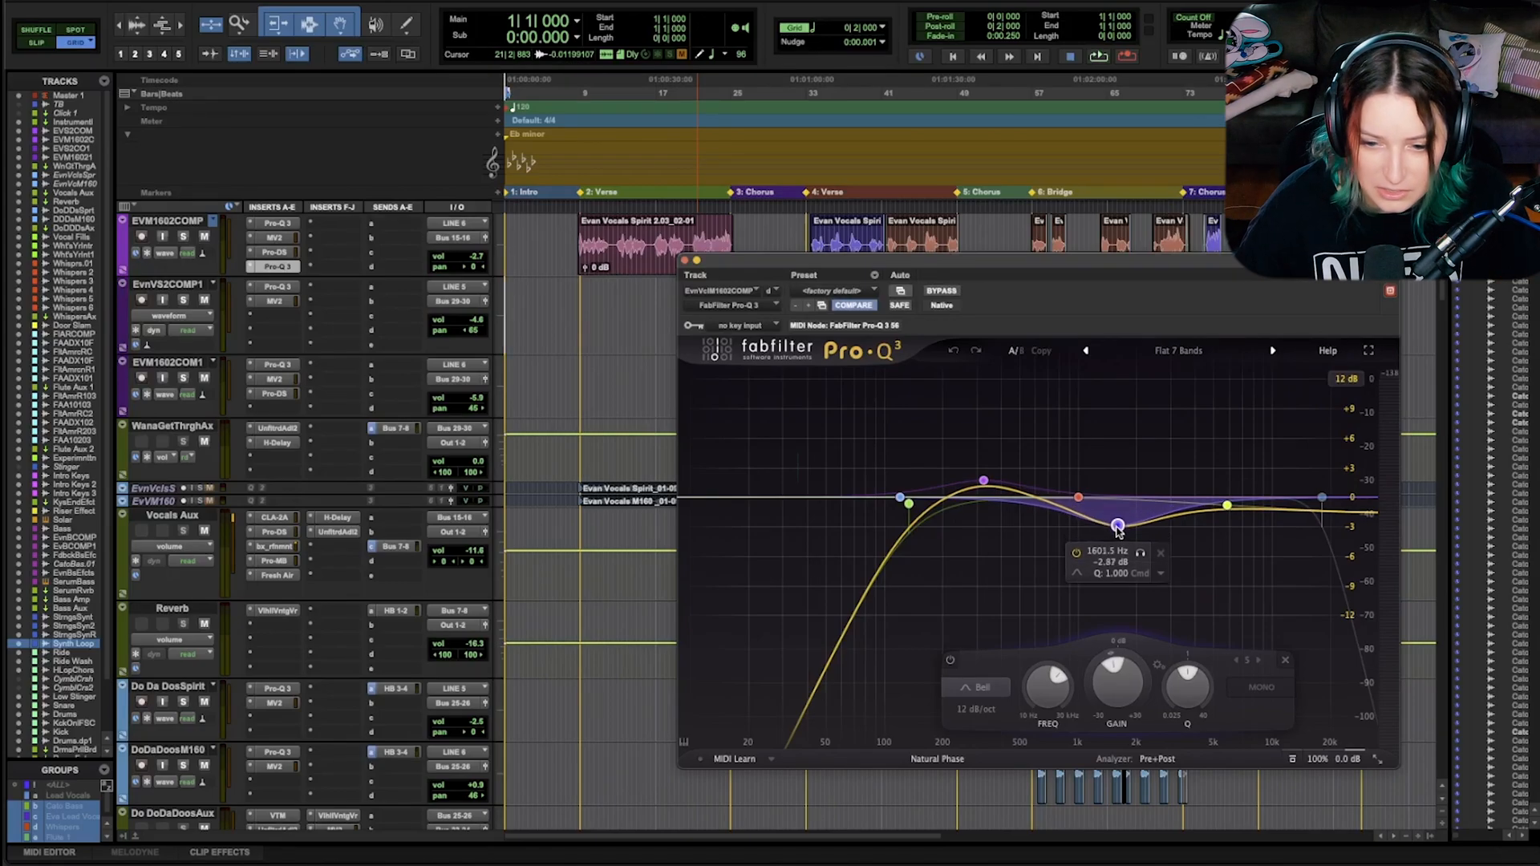
{"action": "left_click_drag", "start_coordinate": [1115, 525], "coordinate": [1144, 452]}
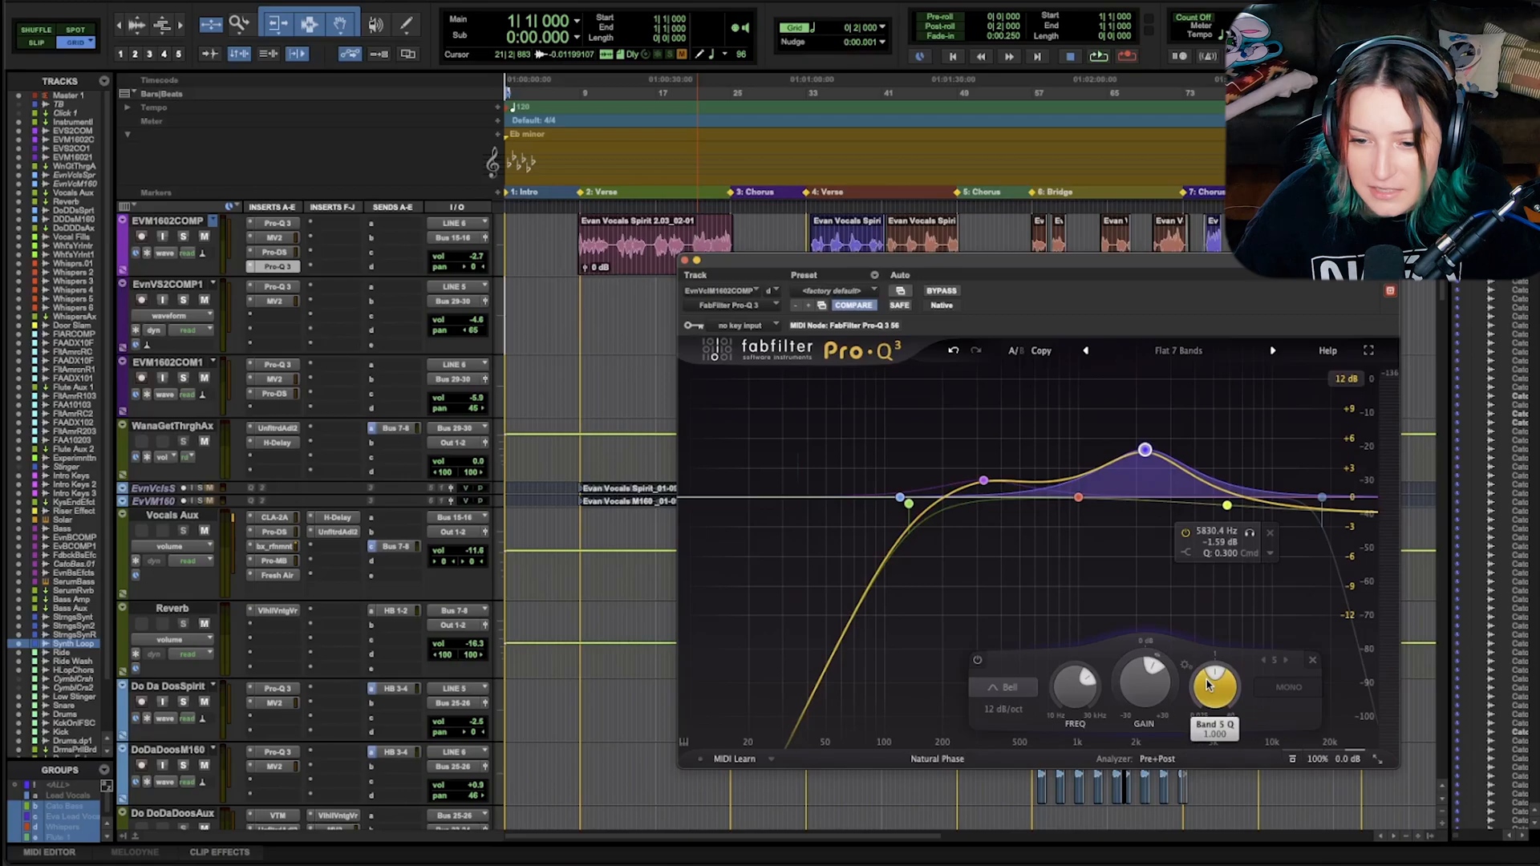
{"action": "left_click_drag", "start_coordinate": [1144, 451], "coordinate": [1145, 450]}
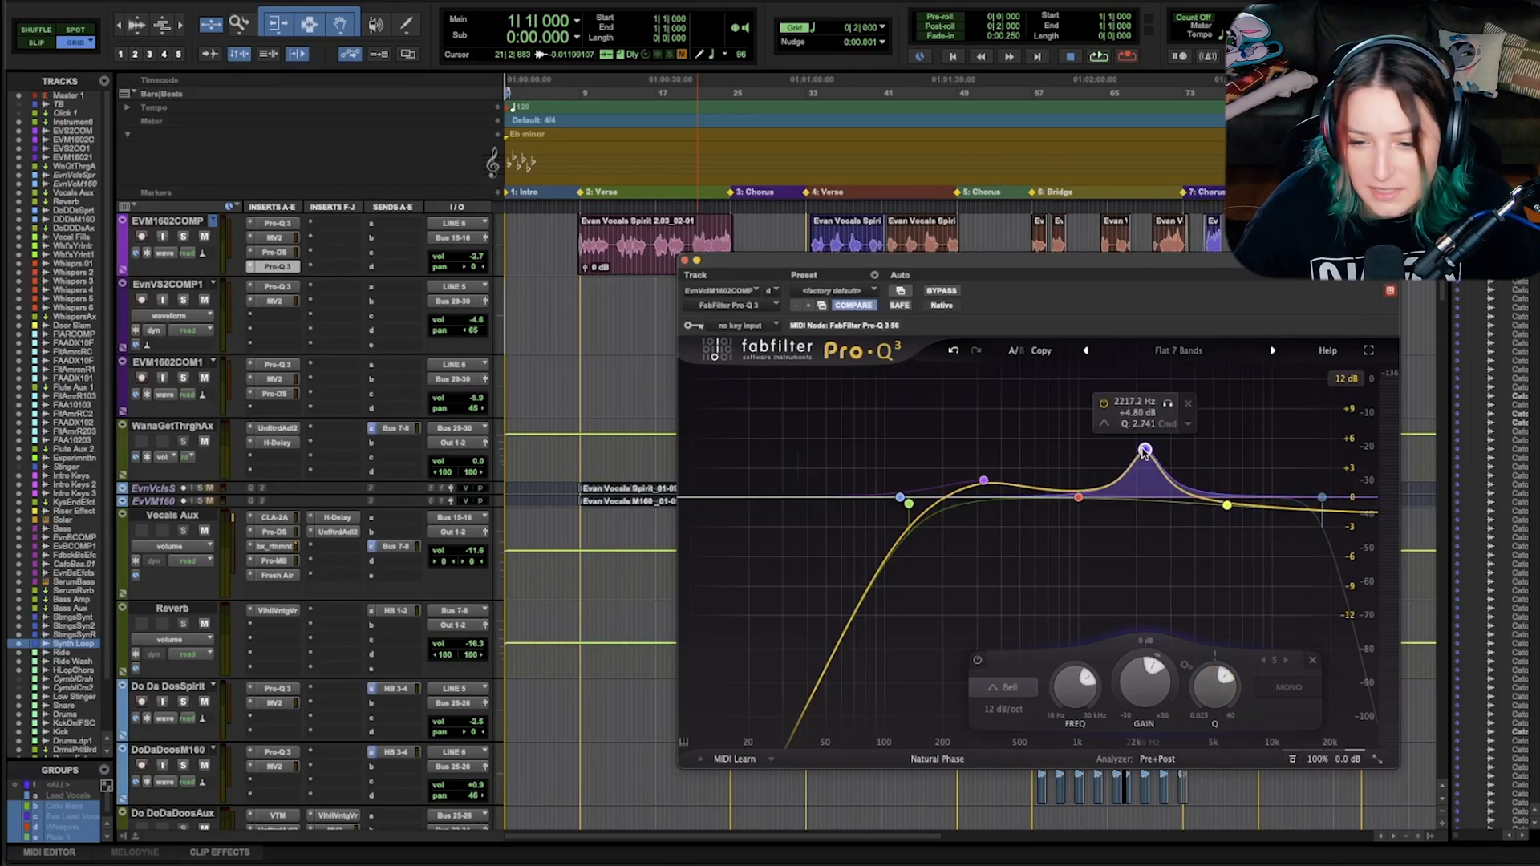
{"action": "left_click_drag", "start_coordinate": [1142, 452], "coordinate": [1147, 528]}
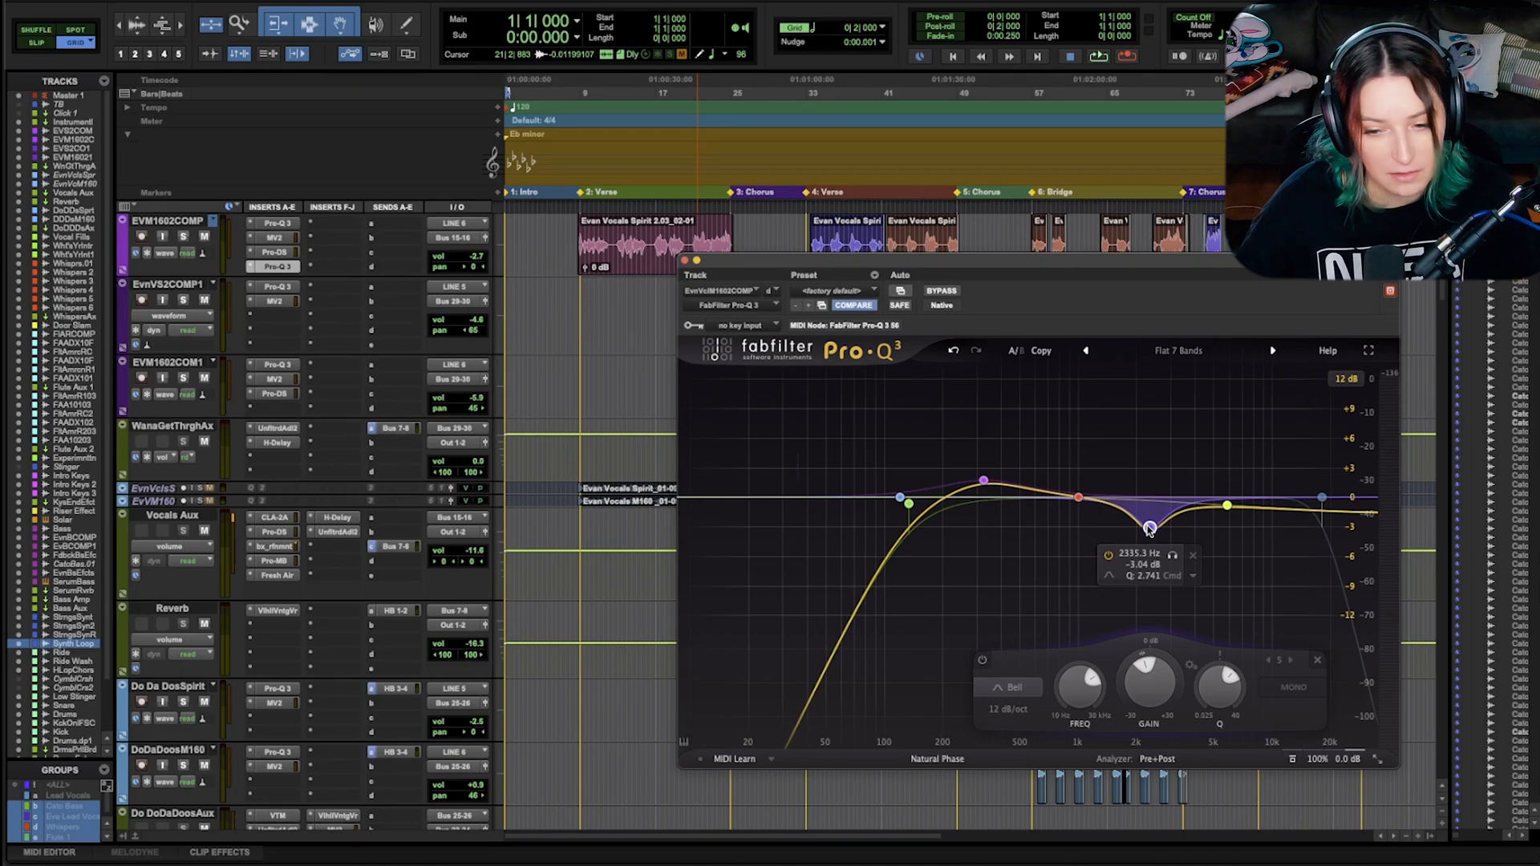
Restore band 5 to its cut near 2.3 kHz and choose Make Dynamic for it
{"action": "right_click", "coordinate": [1148, 528]}
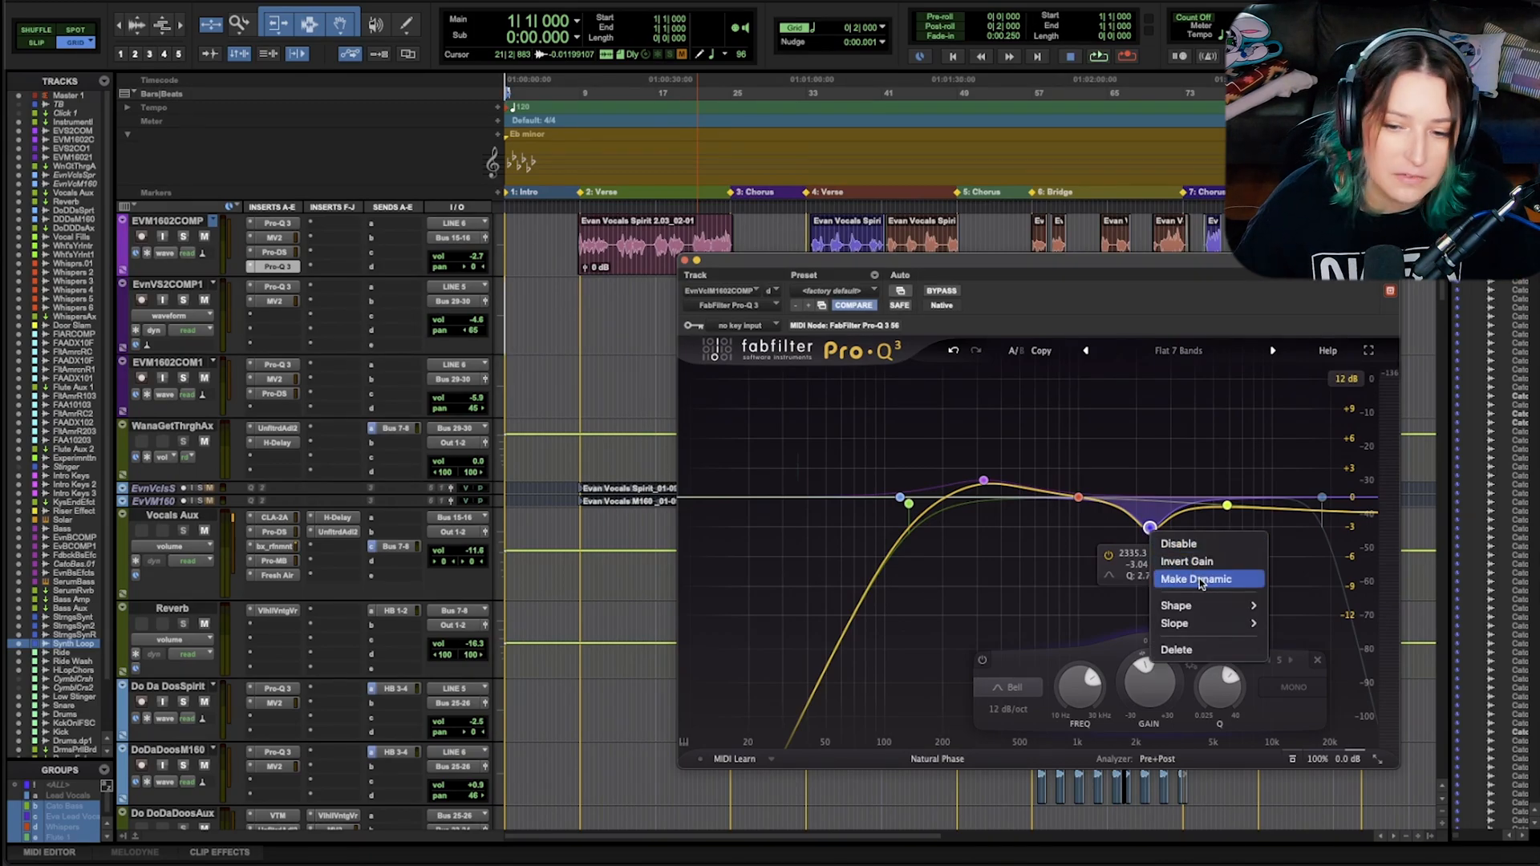
{"action": "mouse_move", "coordinate": [1198, 560]}
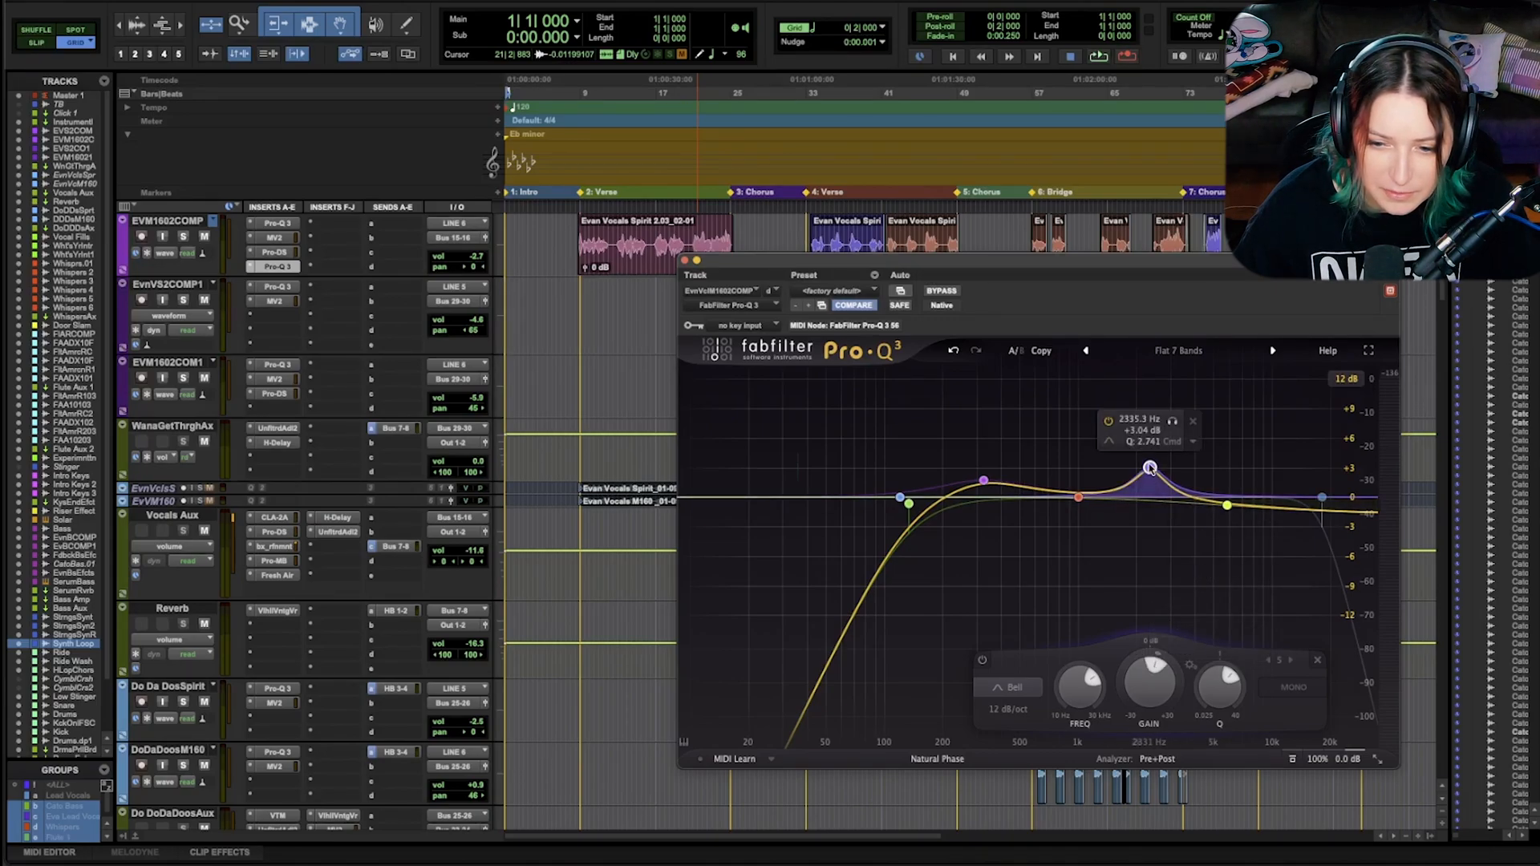
{"action": "left_click_drag", "start_coordinate": [1149, 468], "coordinate": [1149, 528]}
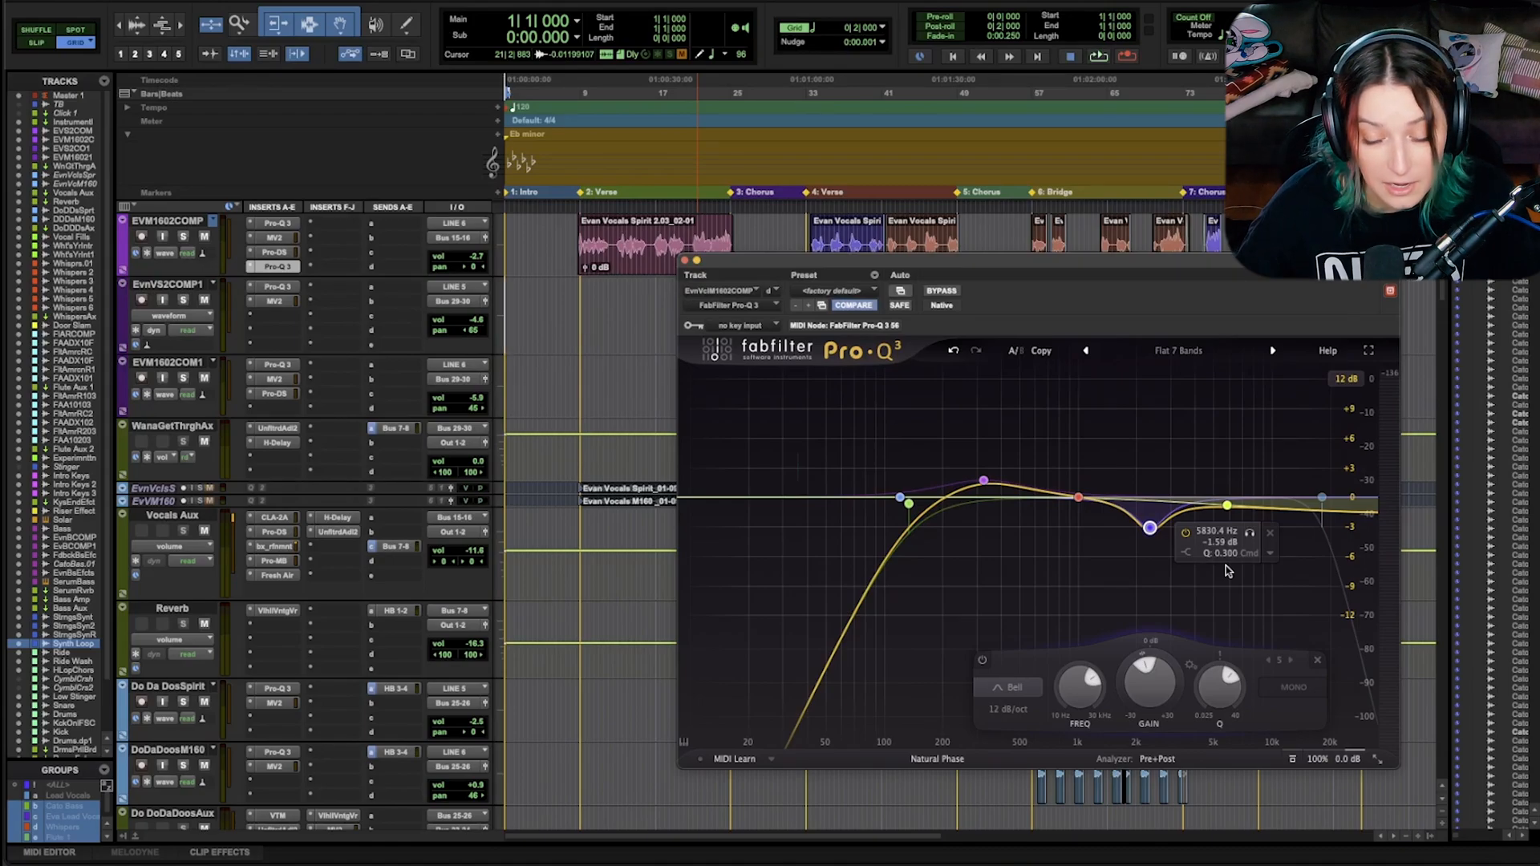
{"action": "right_click", "coordinate": [1149, 528]}
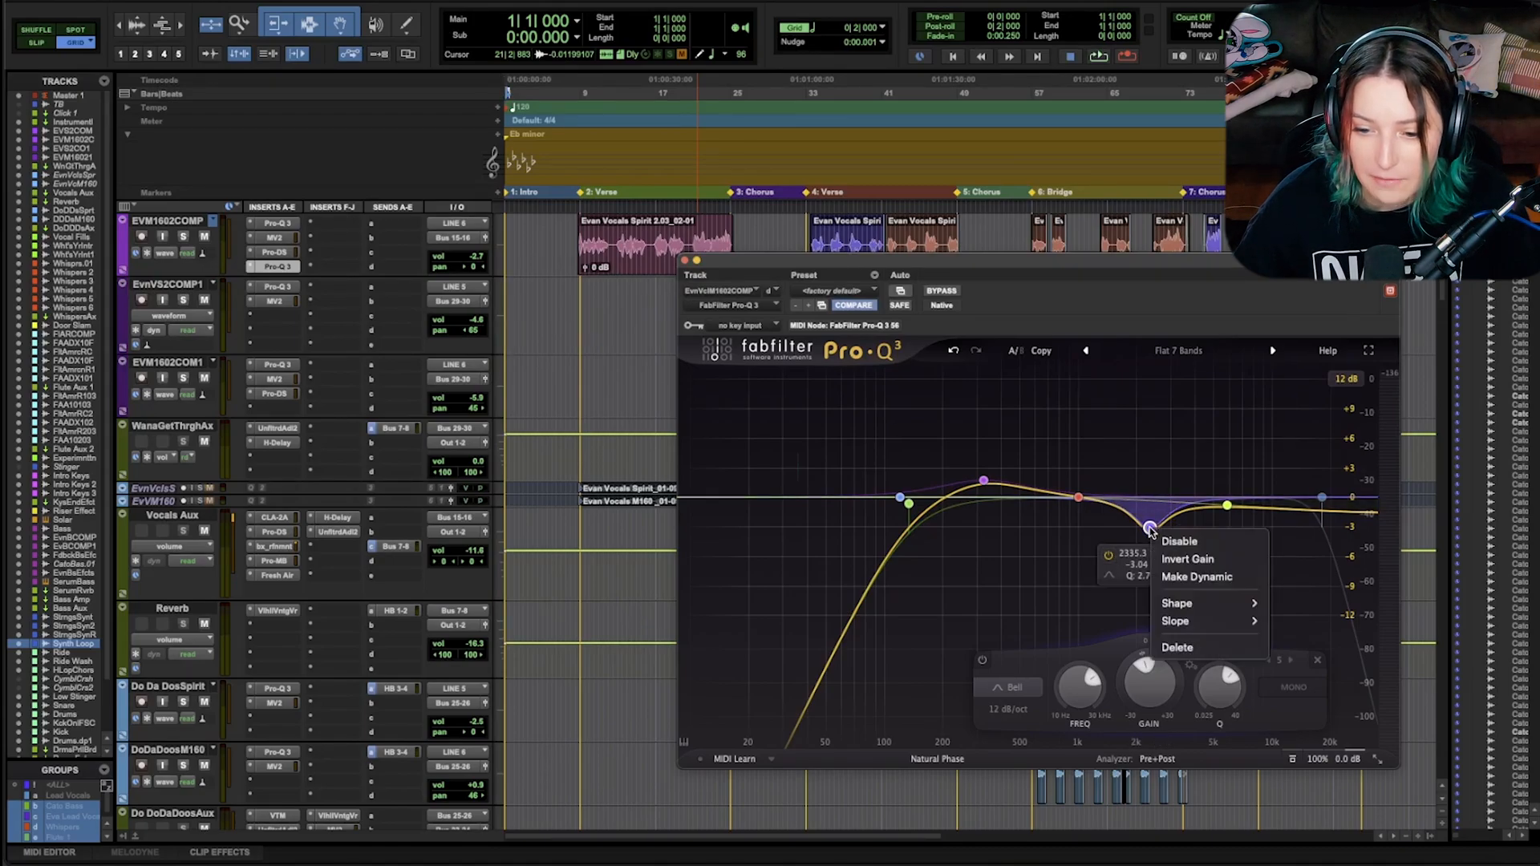
{"action": "mouse_move", "coordinate": [1195, 576]}
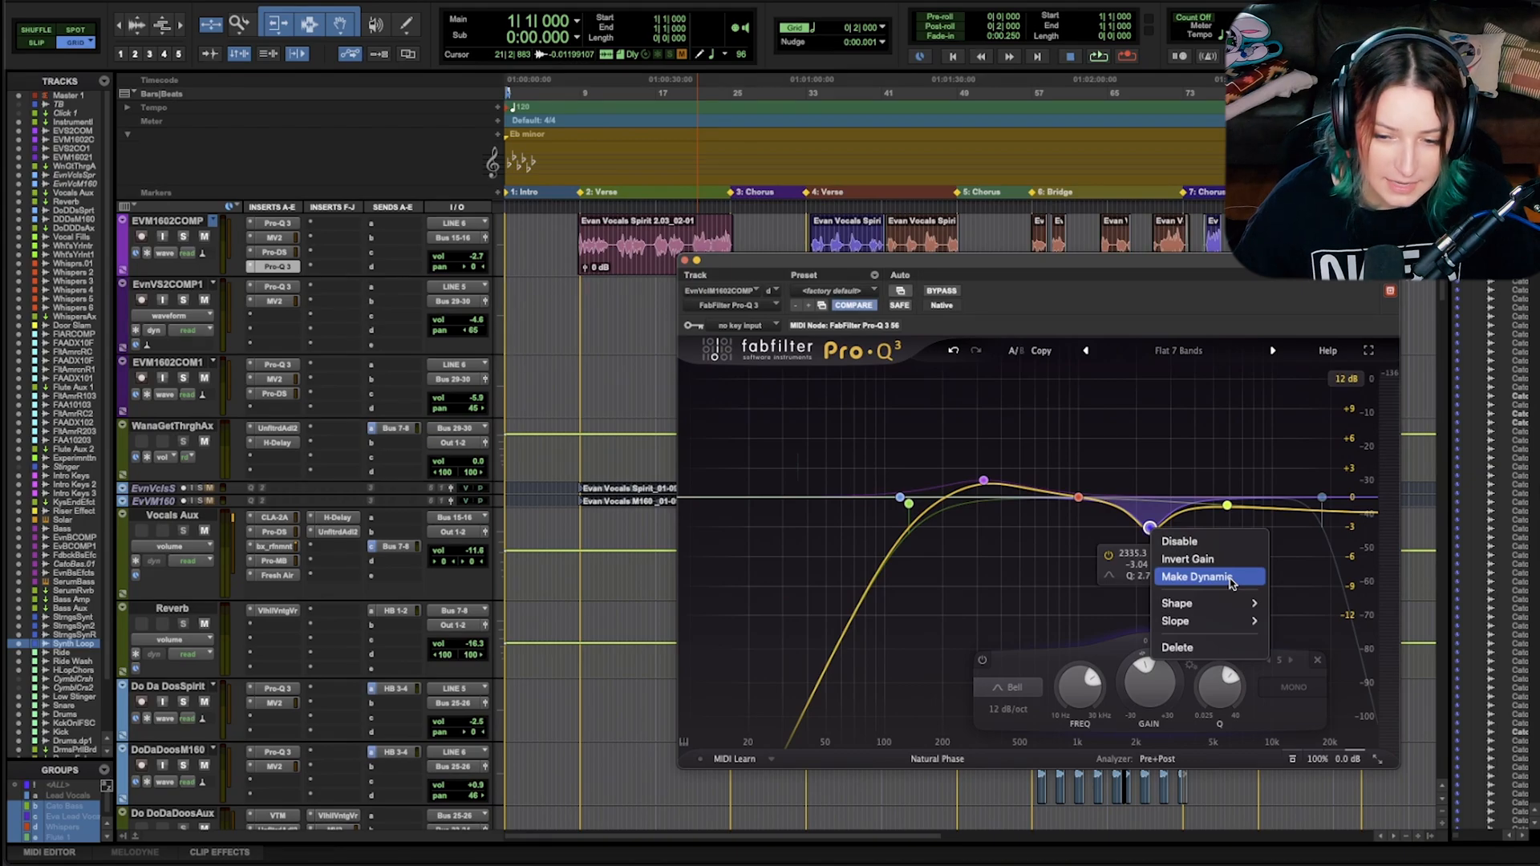
{"action": "left_click", "coordinate": [1200, 576]}
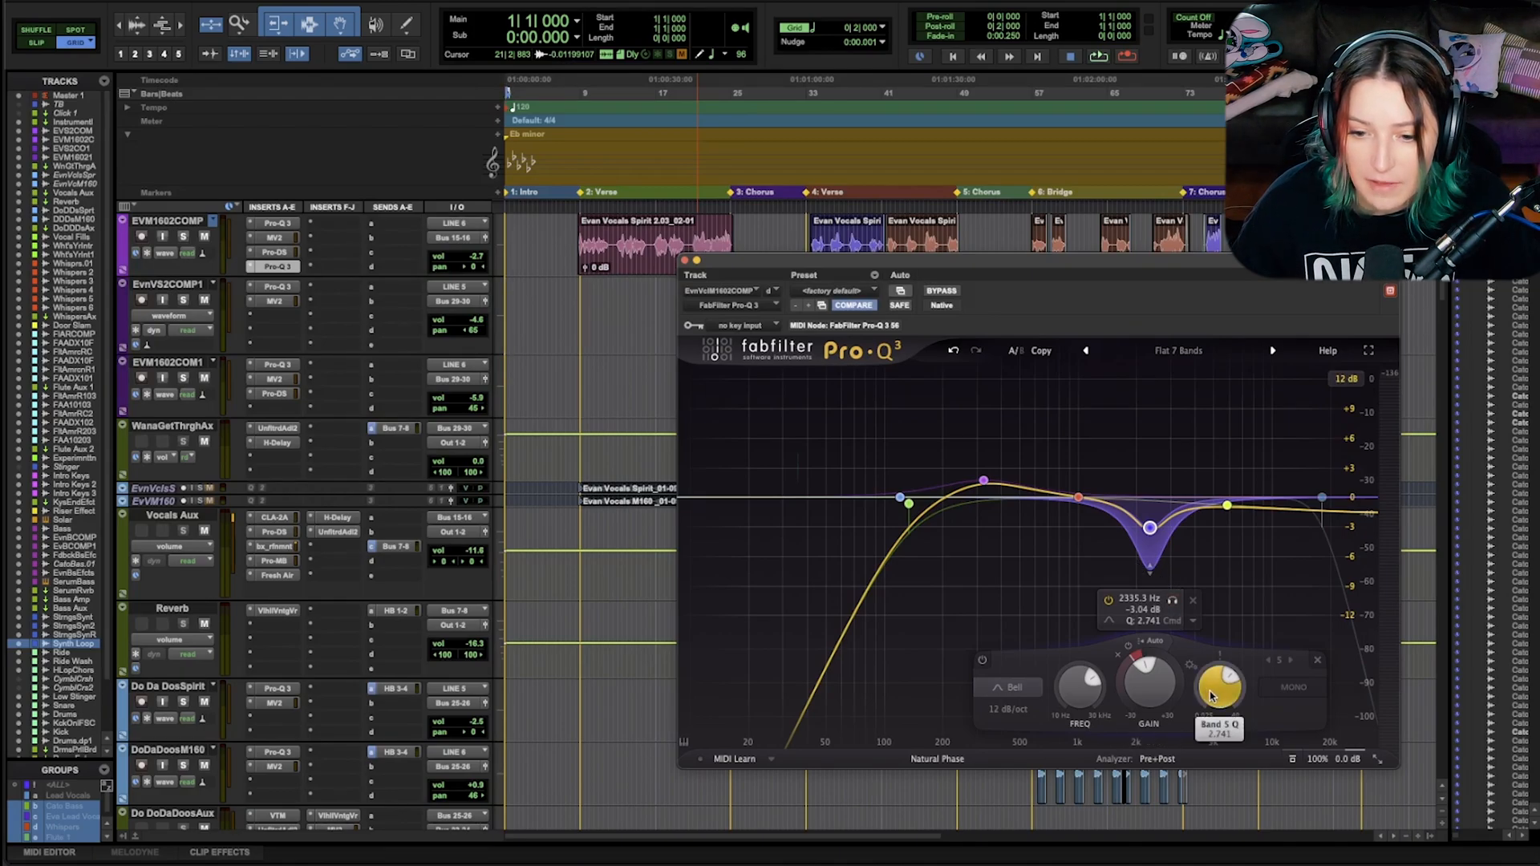
Fine-tune the dynamic band's Q and set its dynamic range to about -6.13 dB
{"action": "left_click_drag", "start_coordinate": [1221, 683], "coordinate": [1221, 668]}
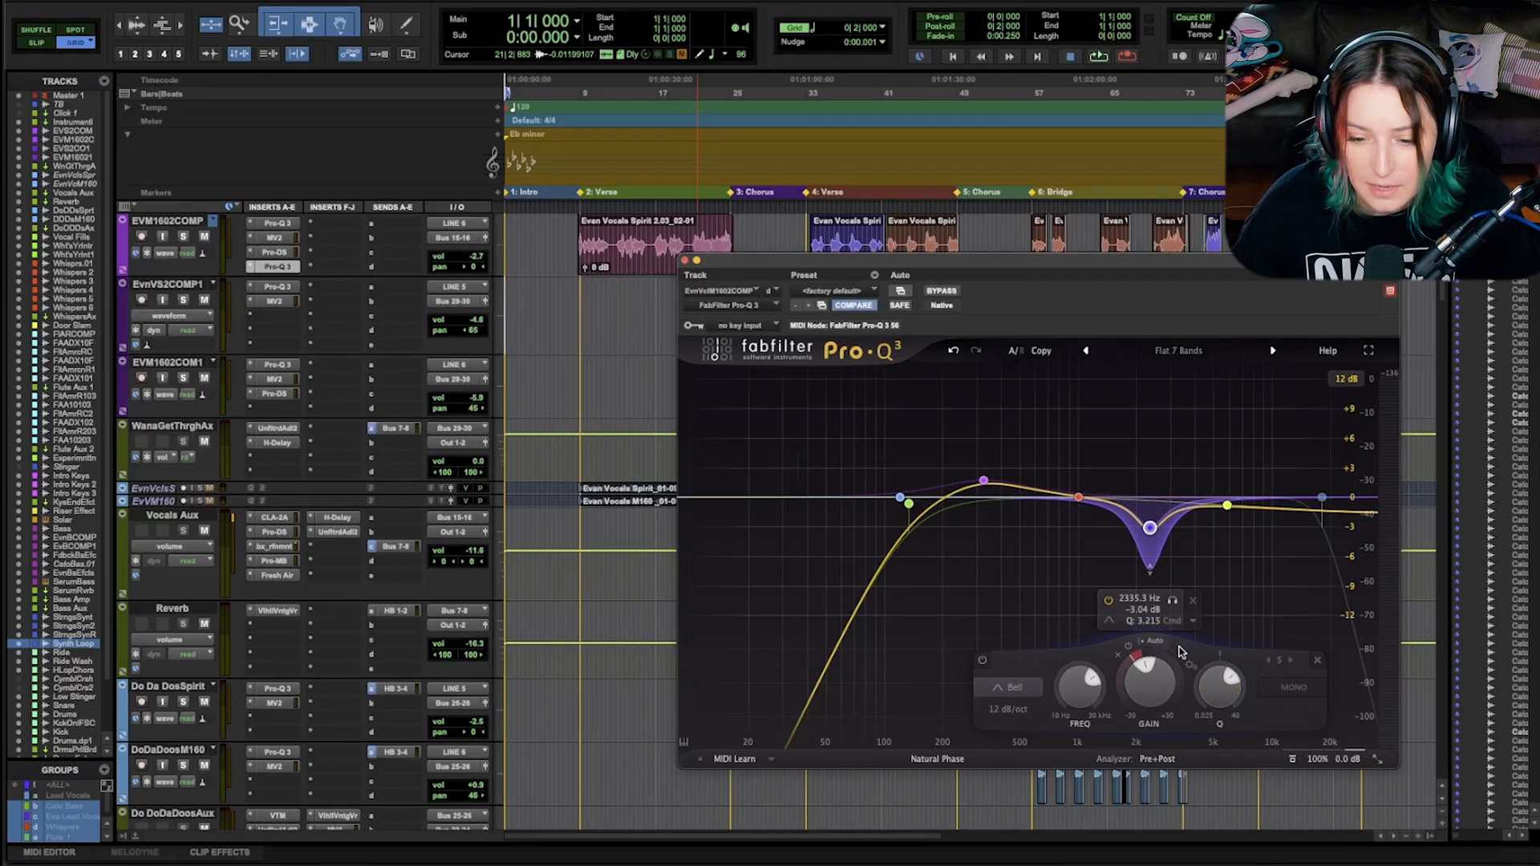
{"action": "left_click_drag", "start_coordinate": [1220, 684], "coordinate": [1220, 668]}
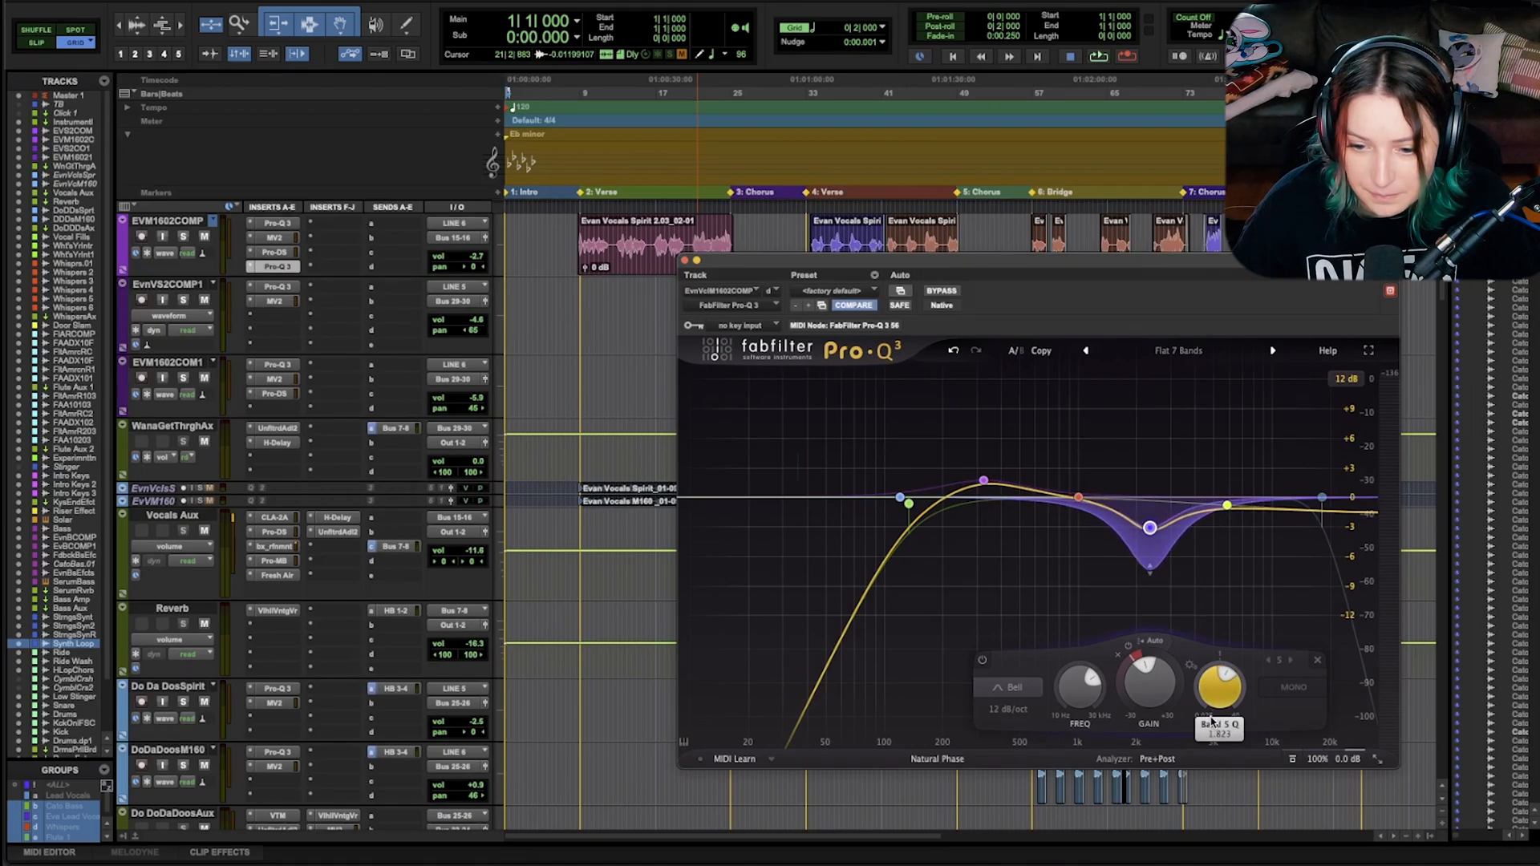
{"action": "left_click_drag", "start_coordinate": [1219, 683], "coordinate": [1219, 668]}
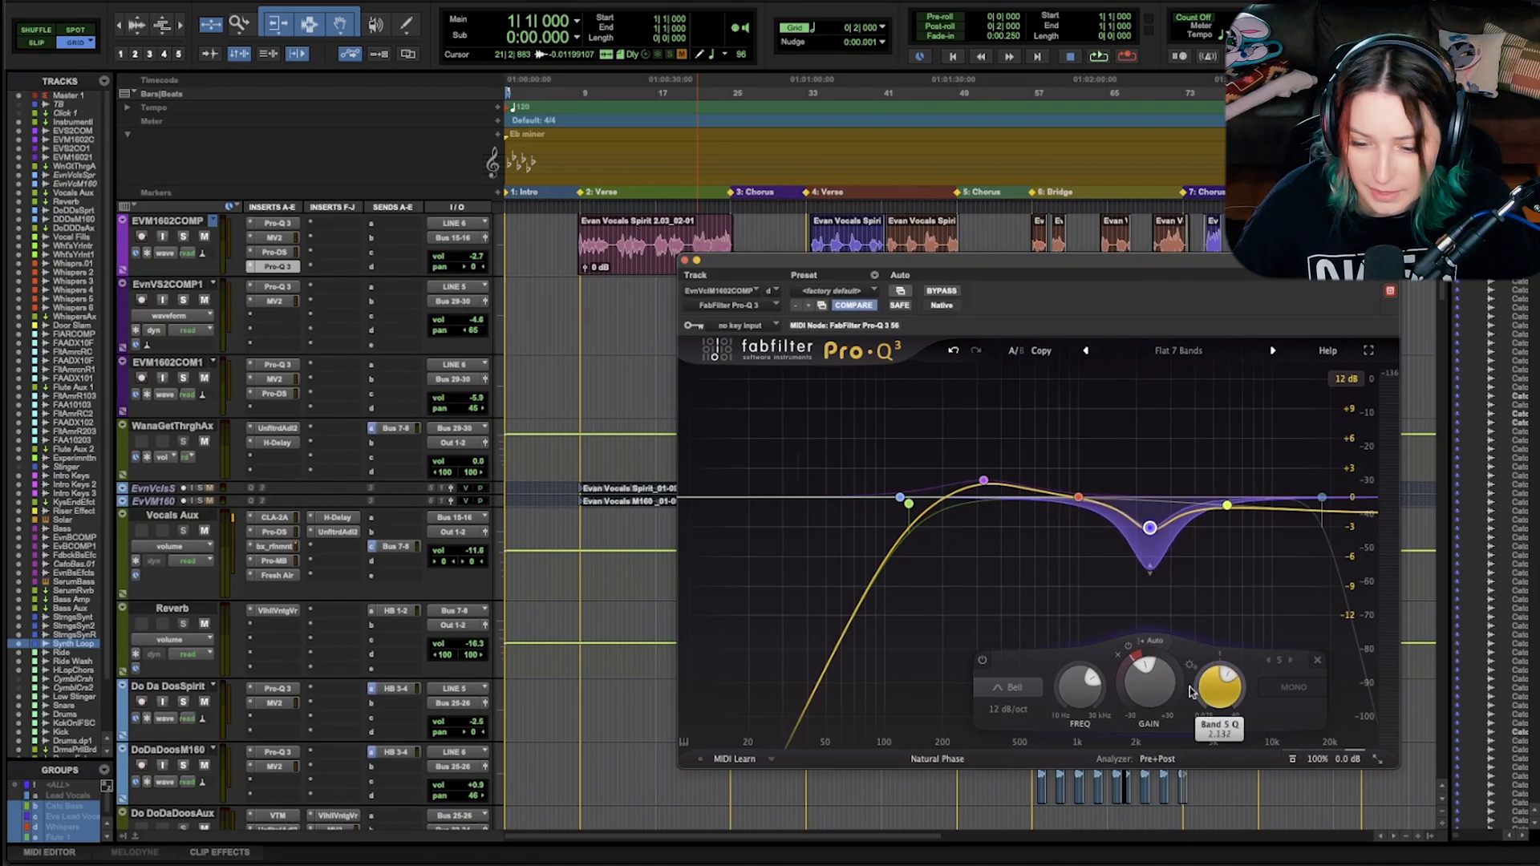
{"action": "left_click_drag", "start_coordinate": [1221, 683], "coordinate": [1220, 668]}
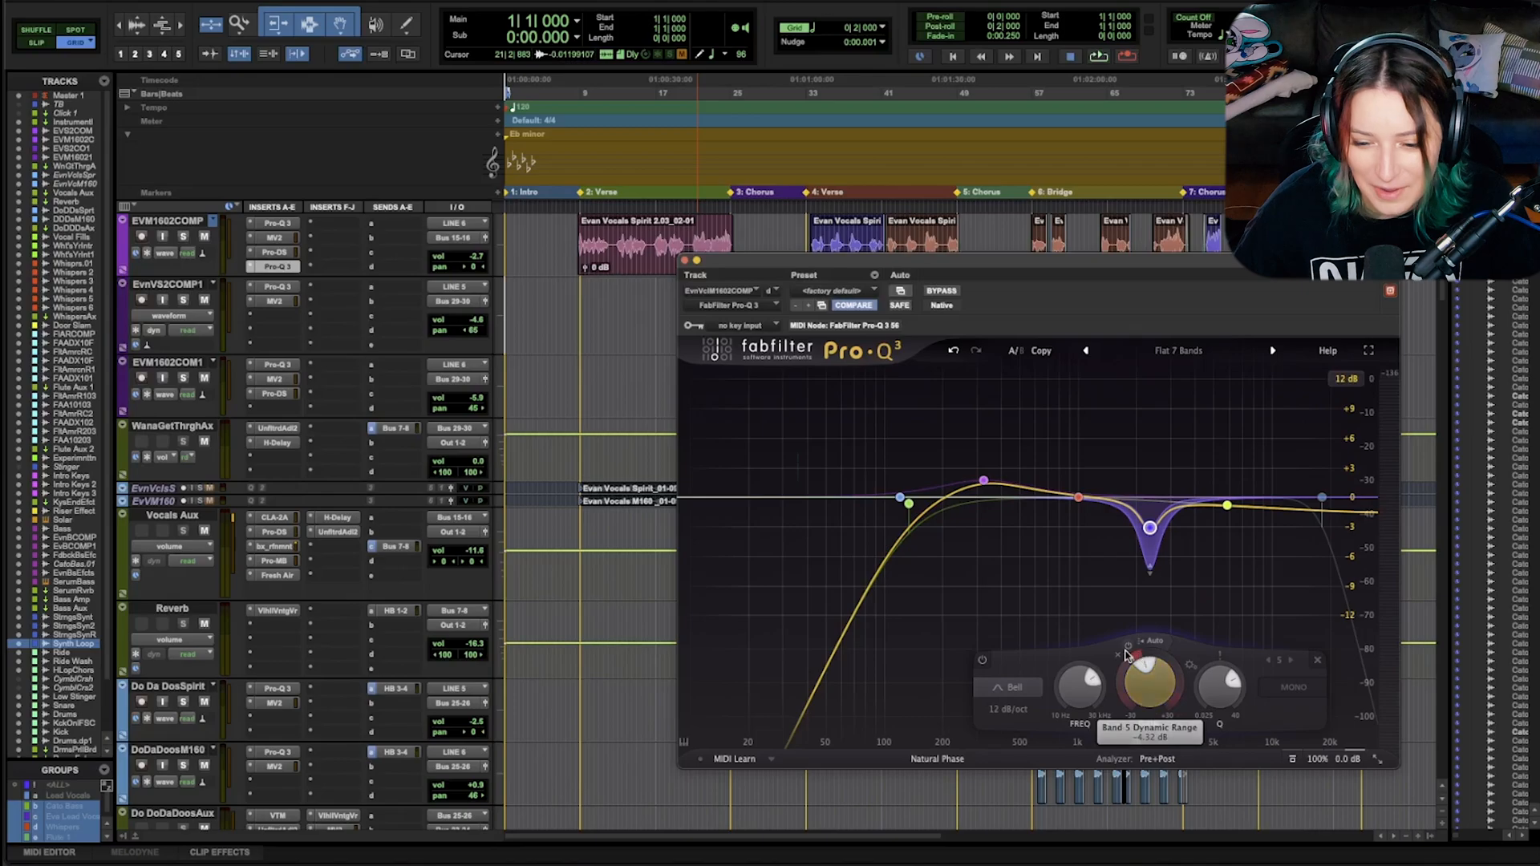
{"action": "left_click_drag", "start_coordinate": [1146, 677], "coordinate": [1144, 687]}
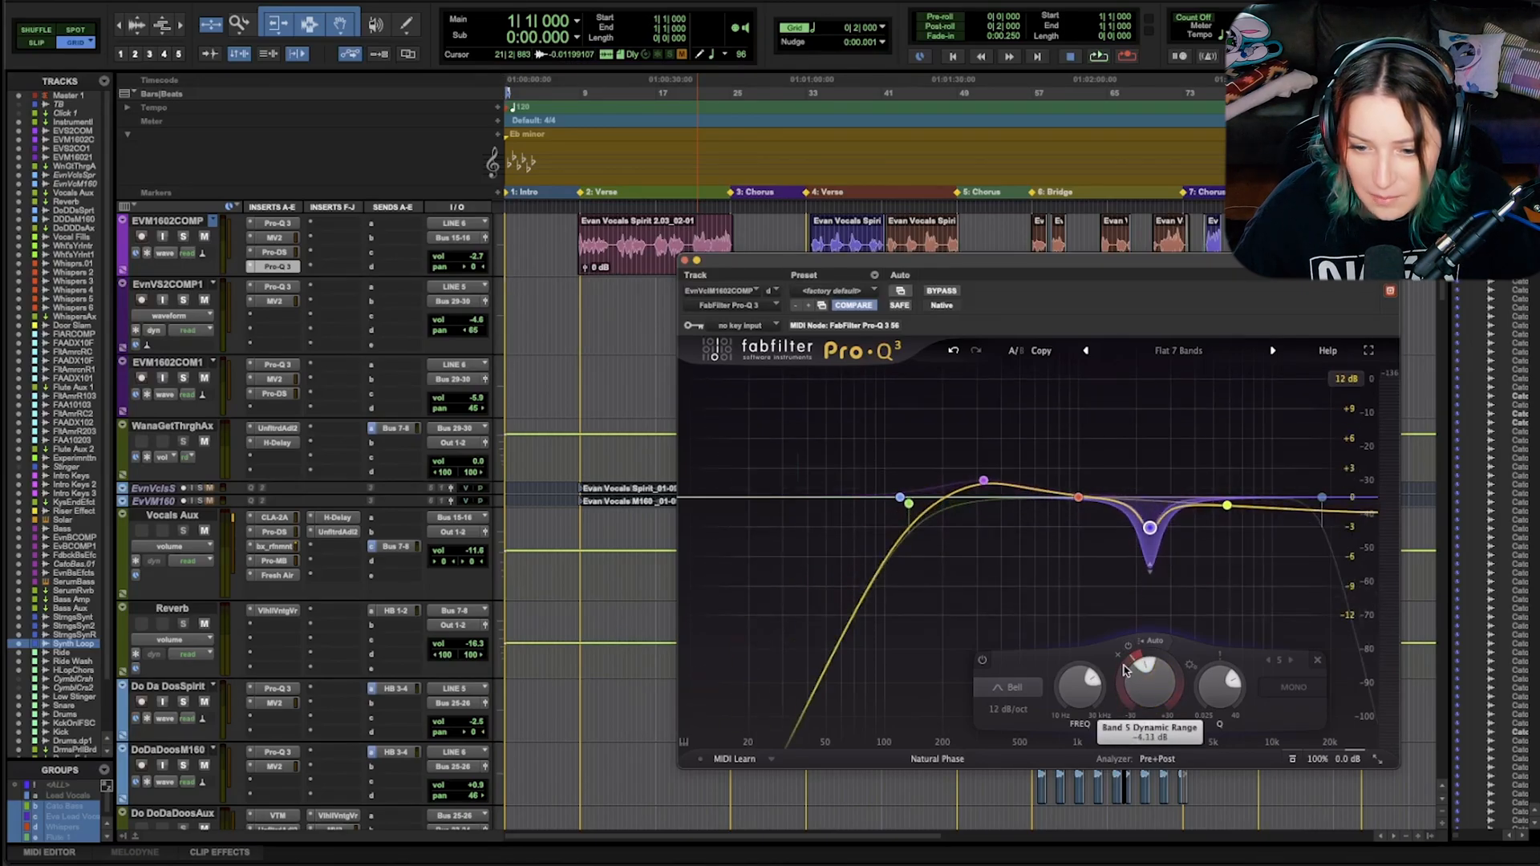
{"action": "left_click_drag", "start_coordinate": [1149, 678], "coordinate": [1149, 692]}
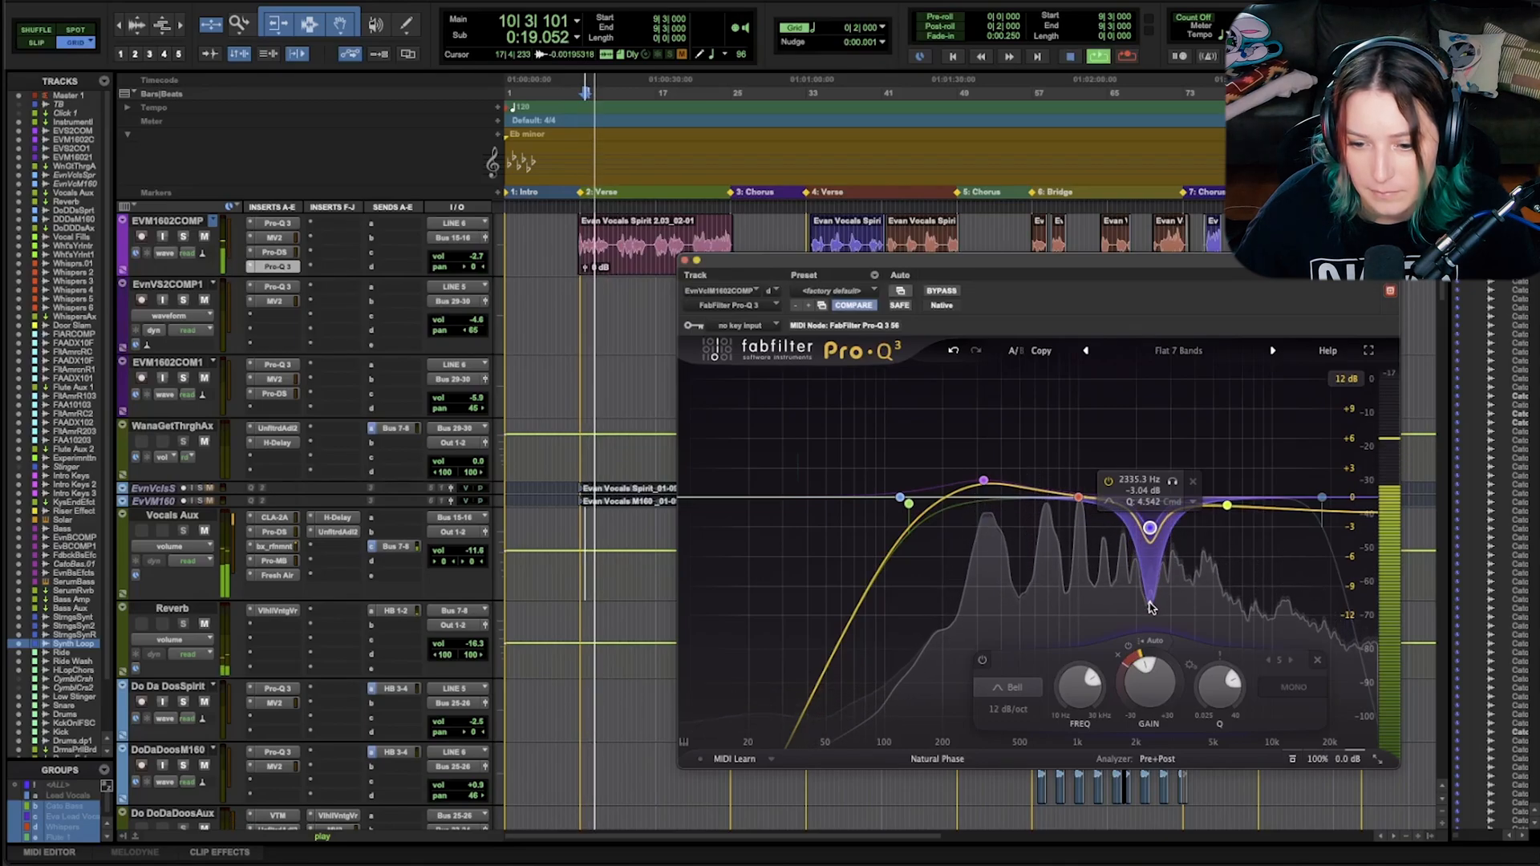
Boost band 5 to about +9 dB, raise Q to about 6.9, and place it near 4.5 kHz
{"action": "left_click_drag", "start_coordinate": [1146, 530], "coordinate": [1147, 437]}
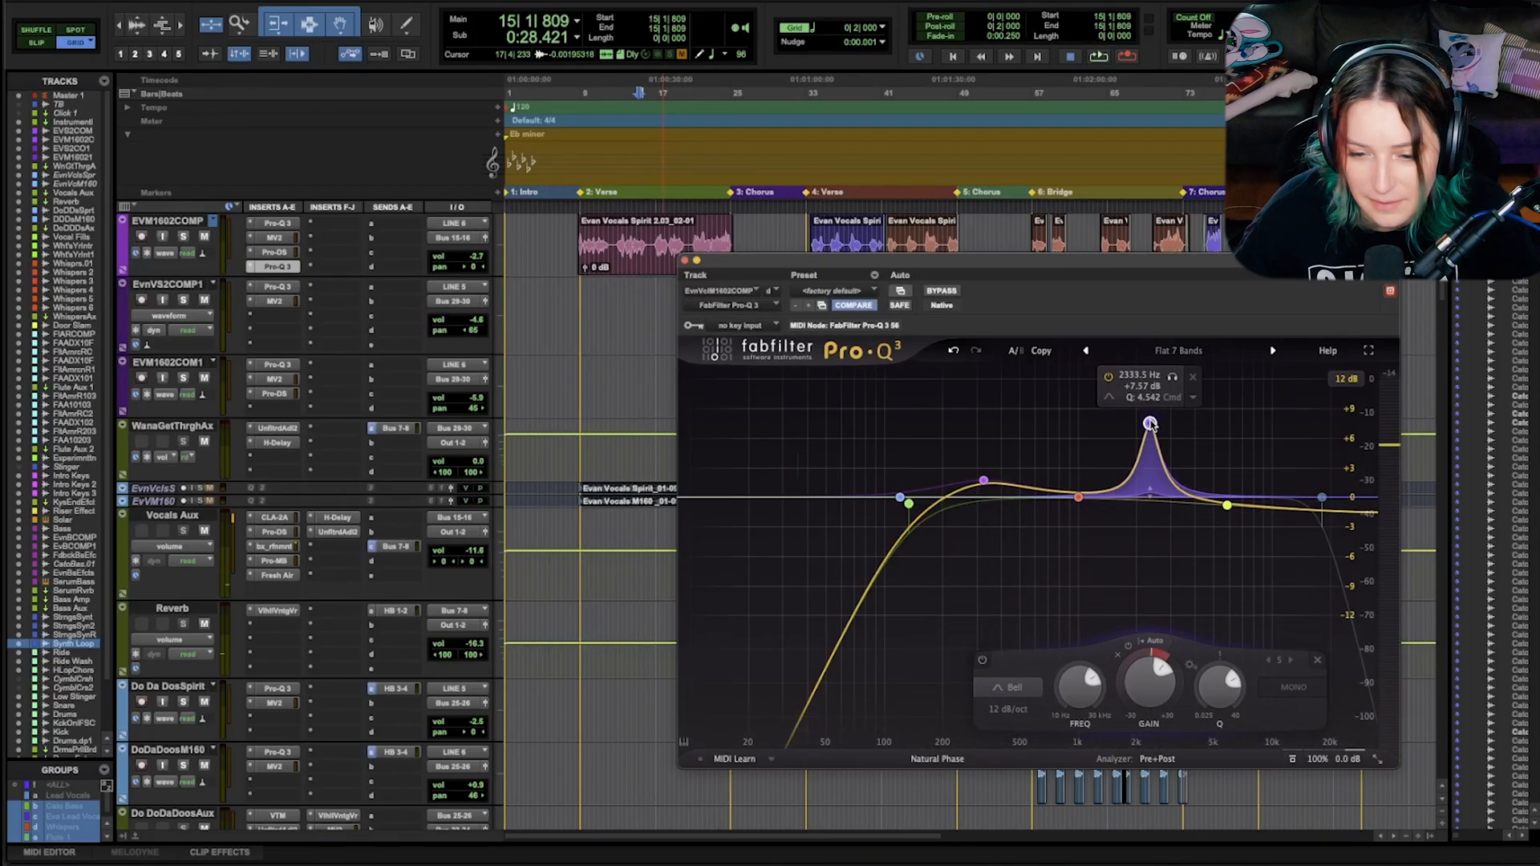
{"action": "left_click_drag", "start_coordinate": [1149, 424], "coordinate": [1142, 411]}
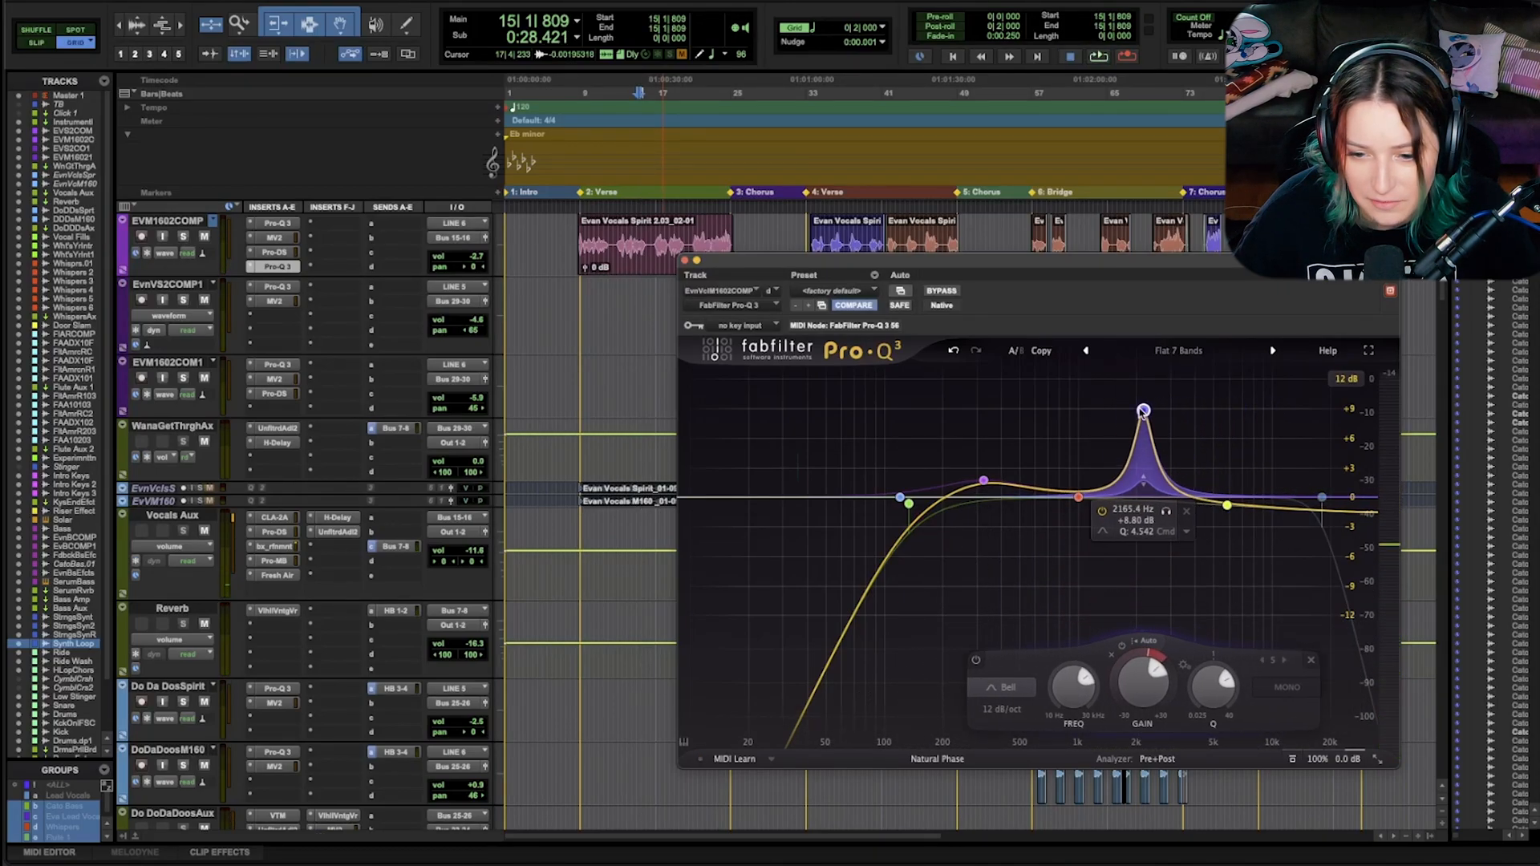
{"action": "left_click_drag", "start_coordinate": [1141, 411], "coordinate": [1232, 406]}
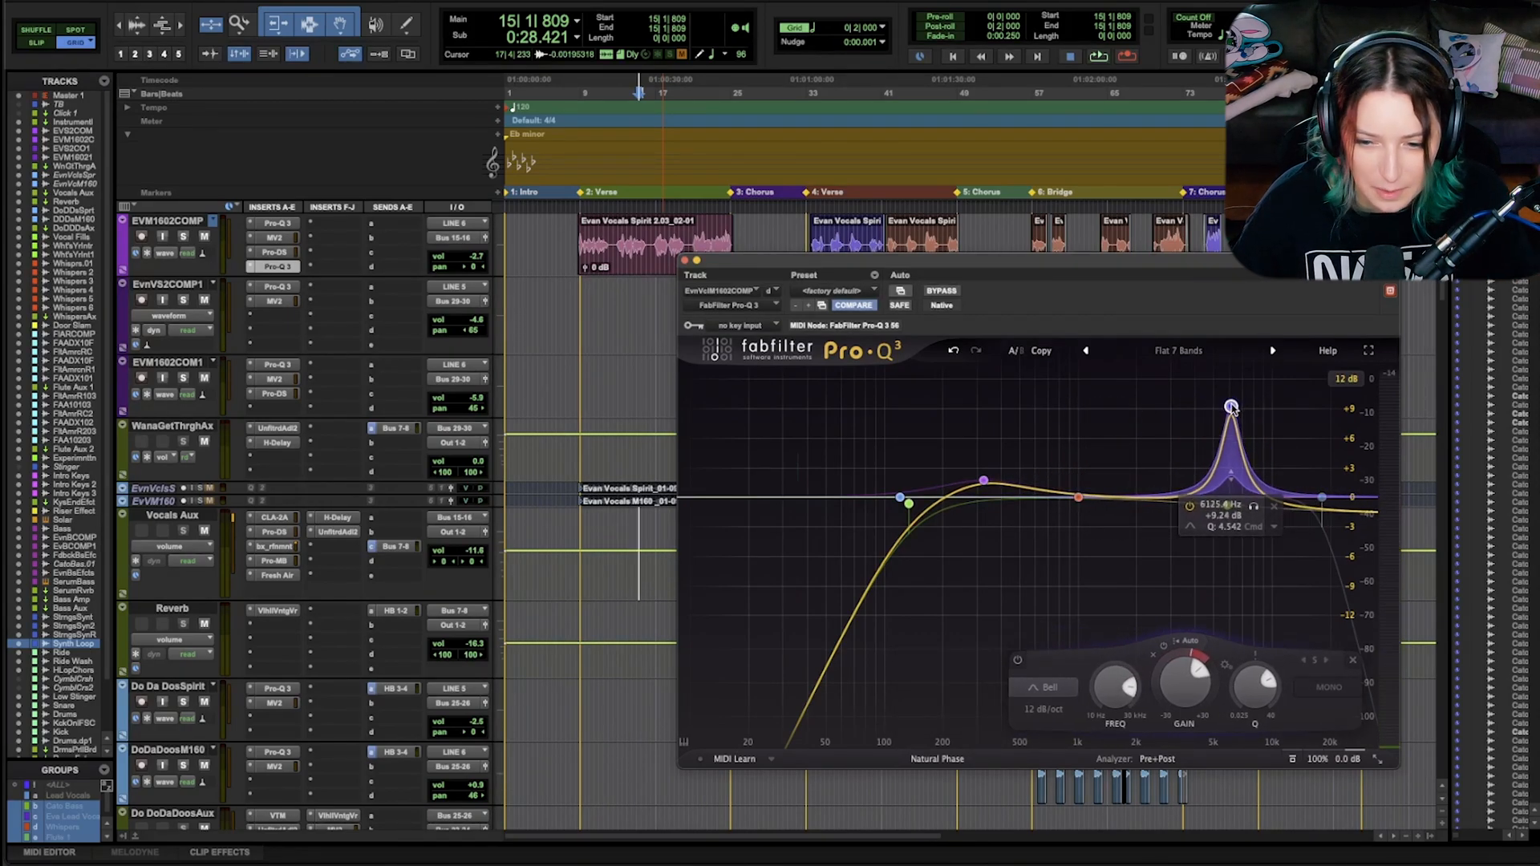
{"action": "left_click_drag", "start_coordinate": [1233, 410], "coordinate": [1210, 415]}
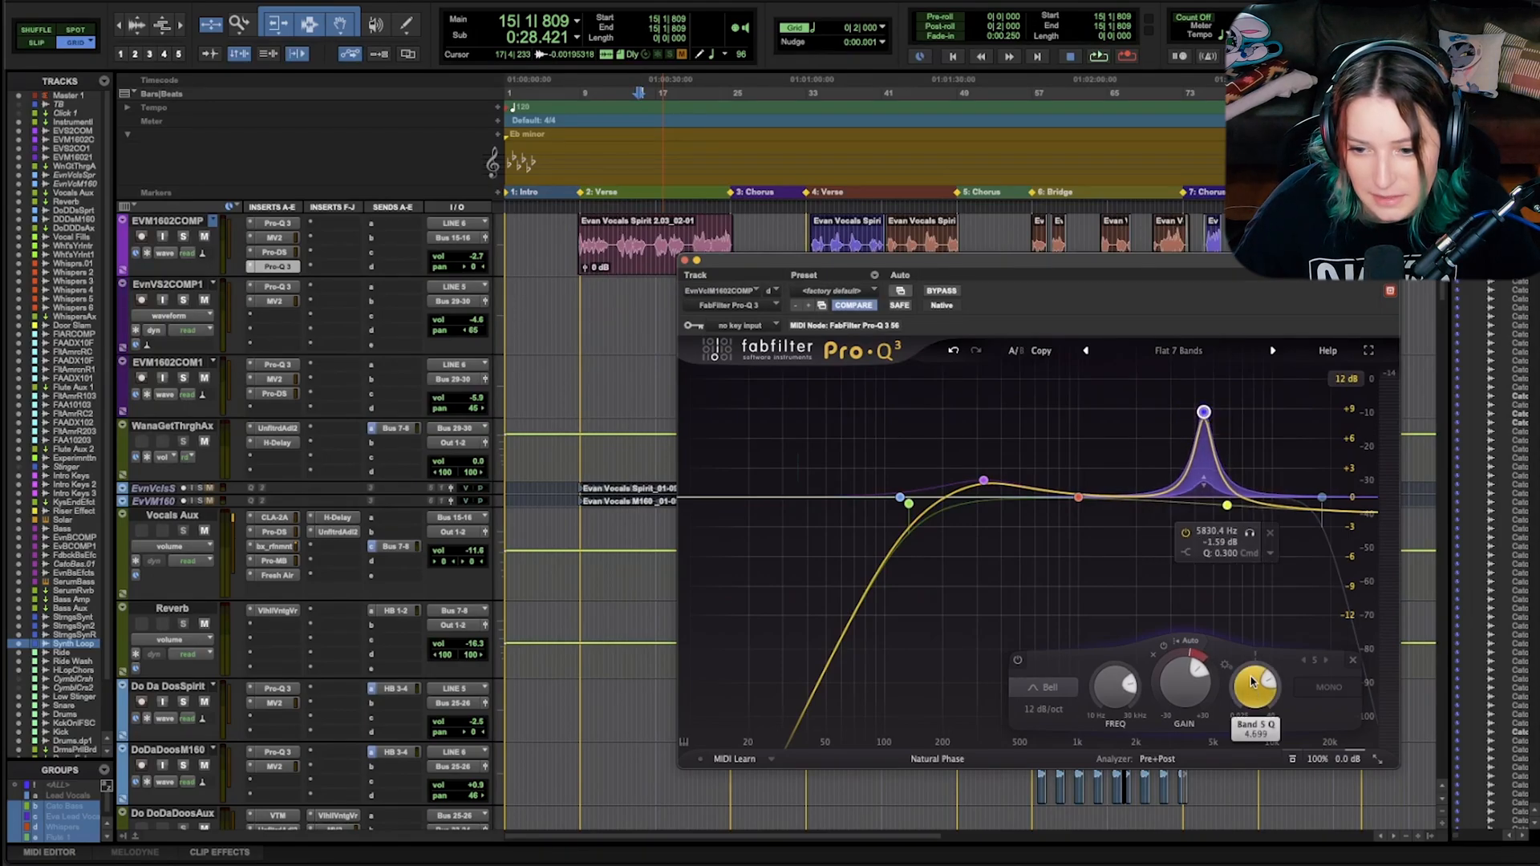
{"action": "left_click_drag", "start_coordinate": [1252, 686], "coordinate": [1251, 648]}
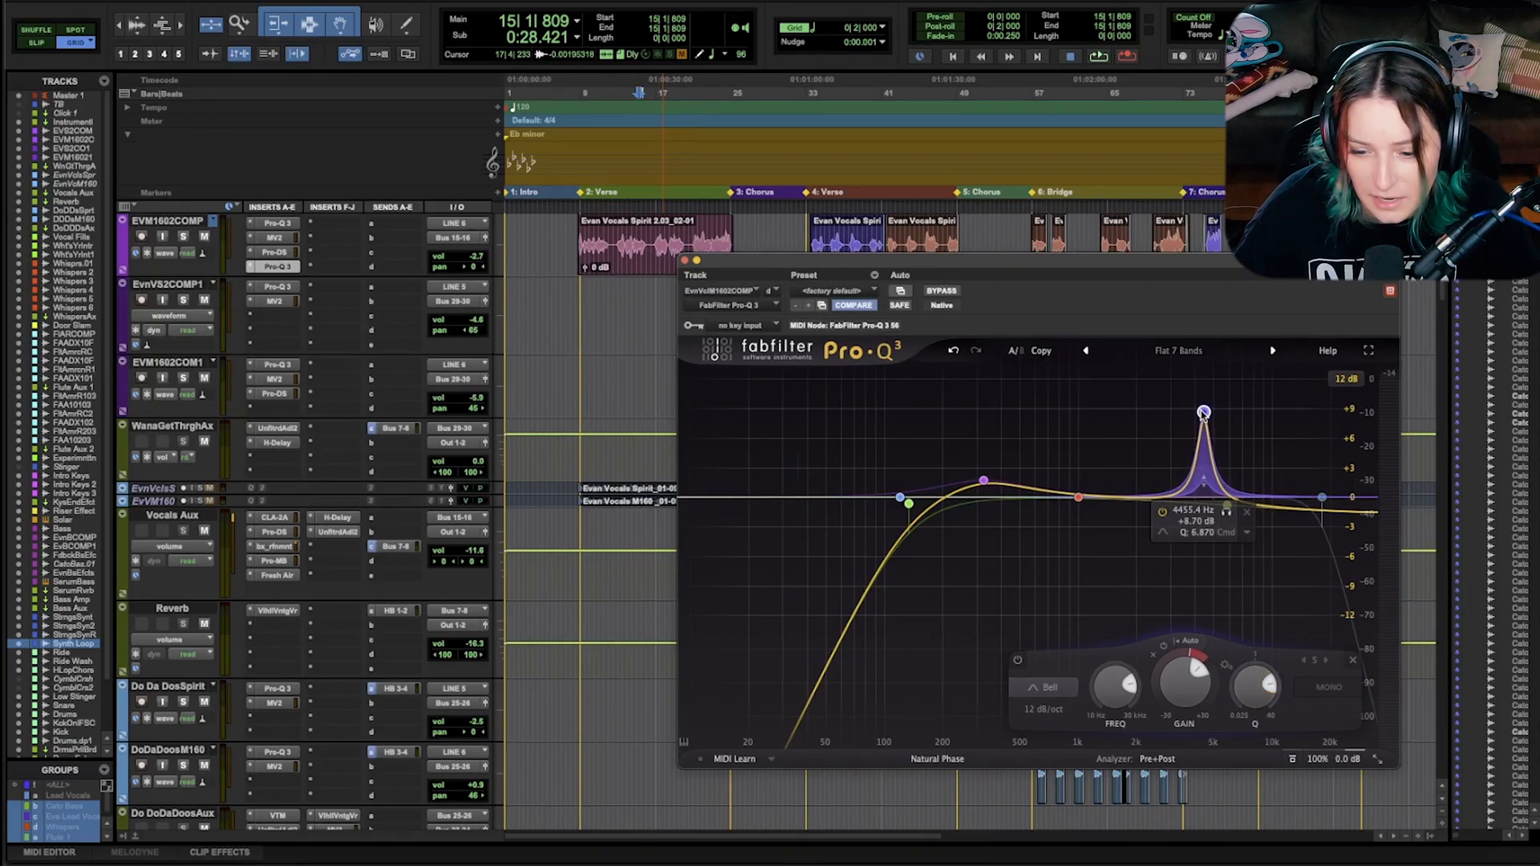
{"action": "left_click_drag", "start_coordinate": [1203, 412], "coordinate": [1202, 508]}
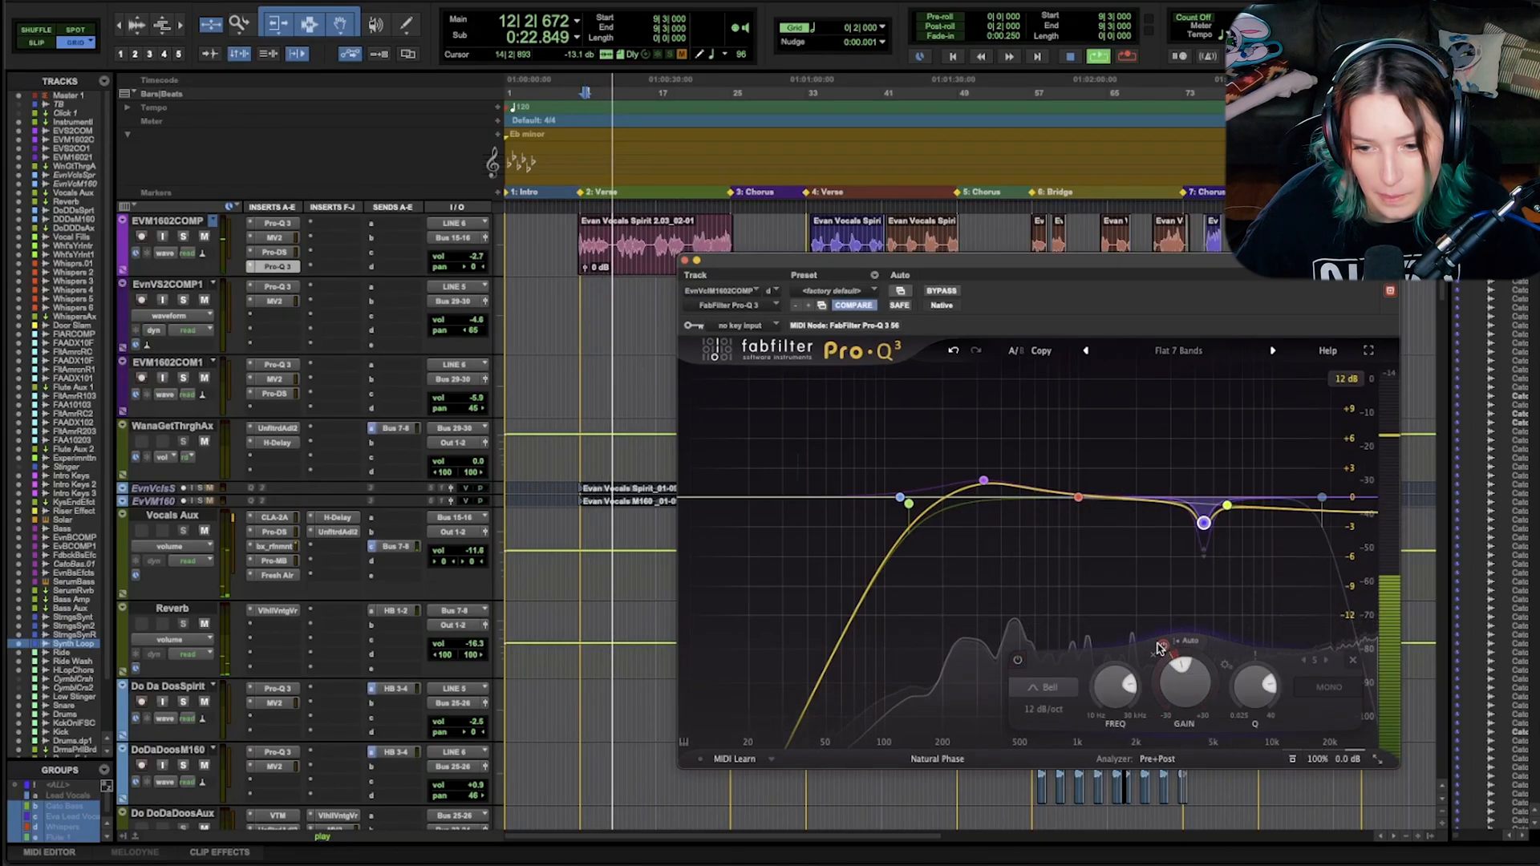
Sweep the narrow boost between about 960 Hz and 7.5 kHz, ending toward 6 kHz
{"action": "left_click_drag", "start_coordinate": [1202, 523], "coordinate": [1200, 429]}
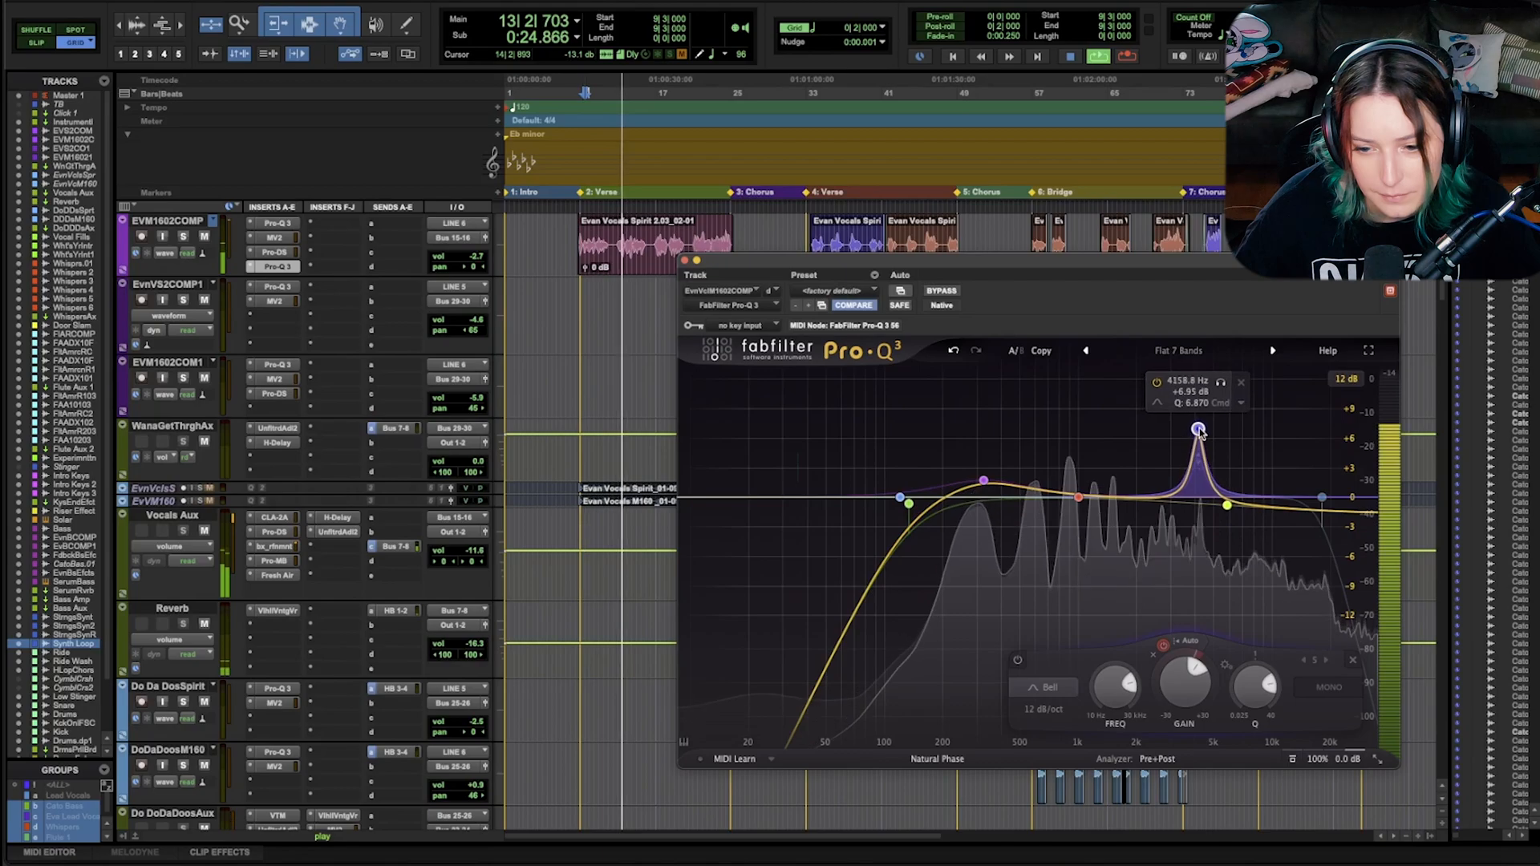
{"action": "left_click_drag", "start_coordinate": [1198, 429], "coordinate": [1247, 415]}
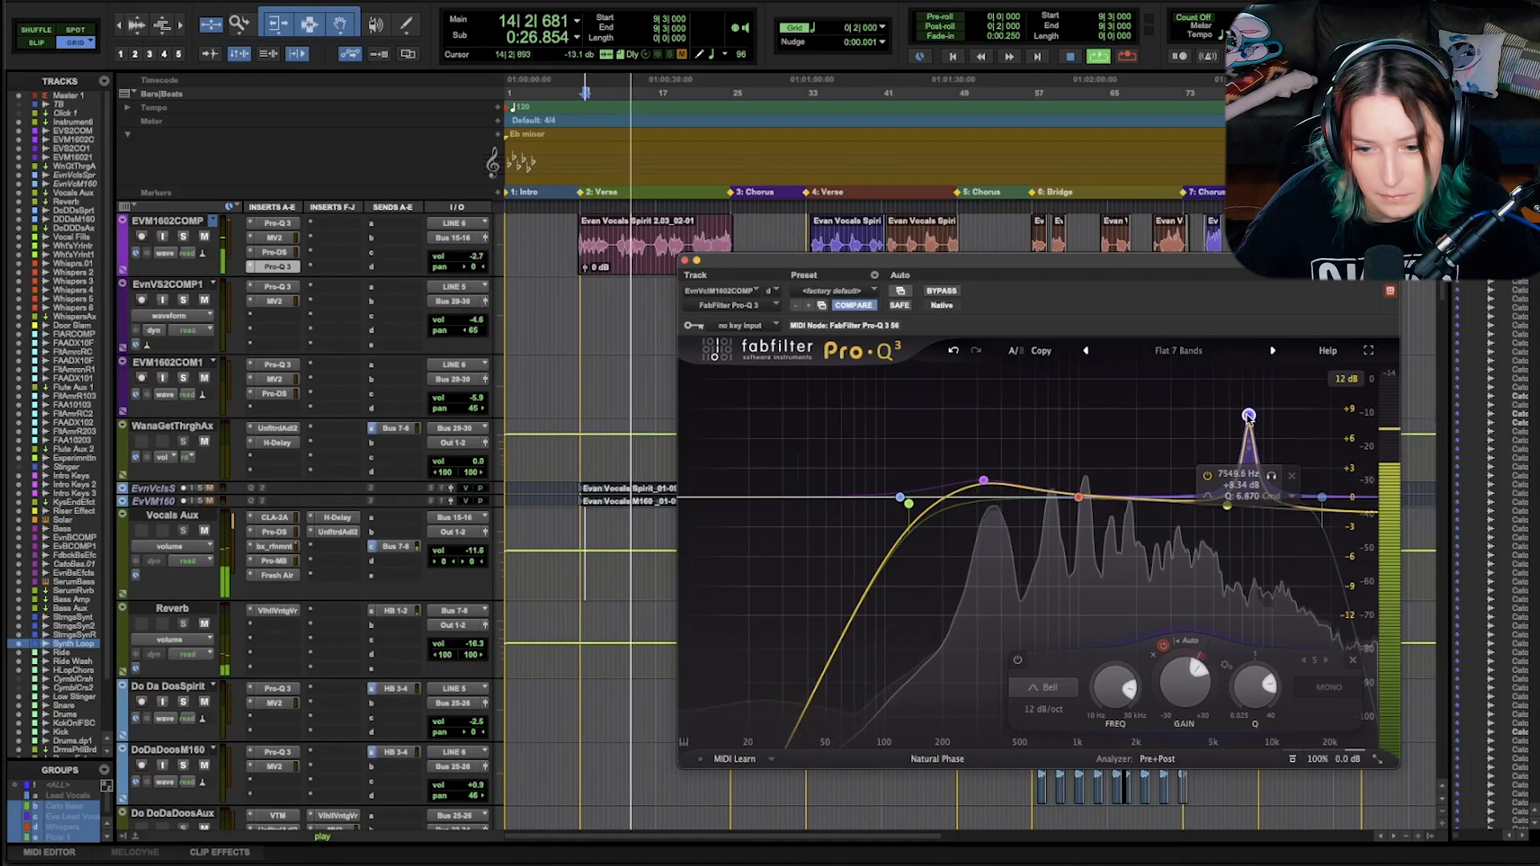
{"action": "left_click_drag", "start_coordinate": [1247, 414], "coordinate": [1179, 410]}
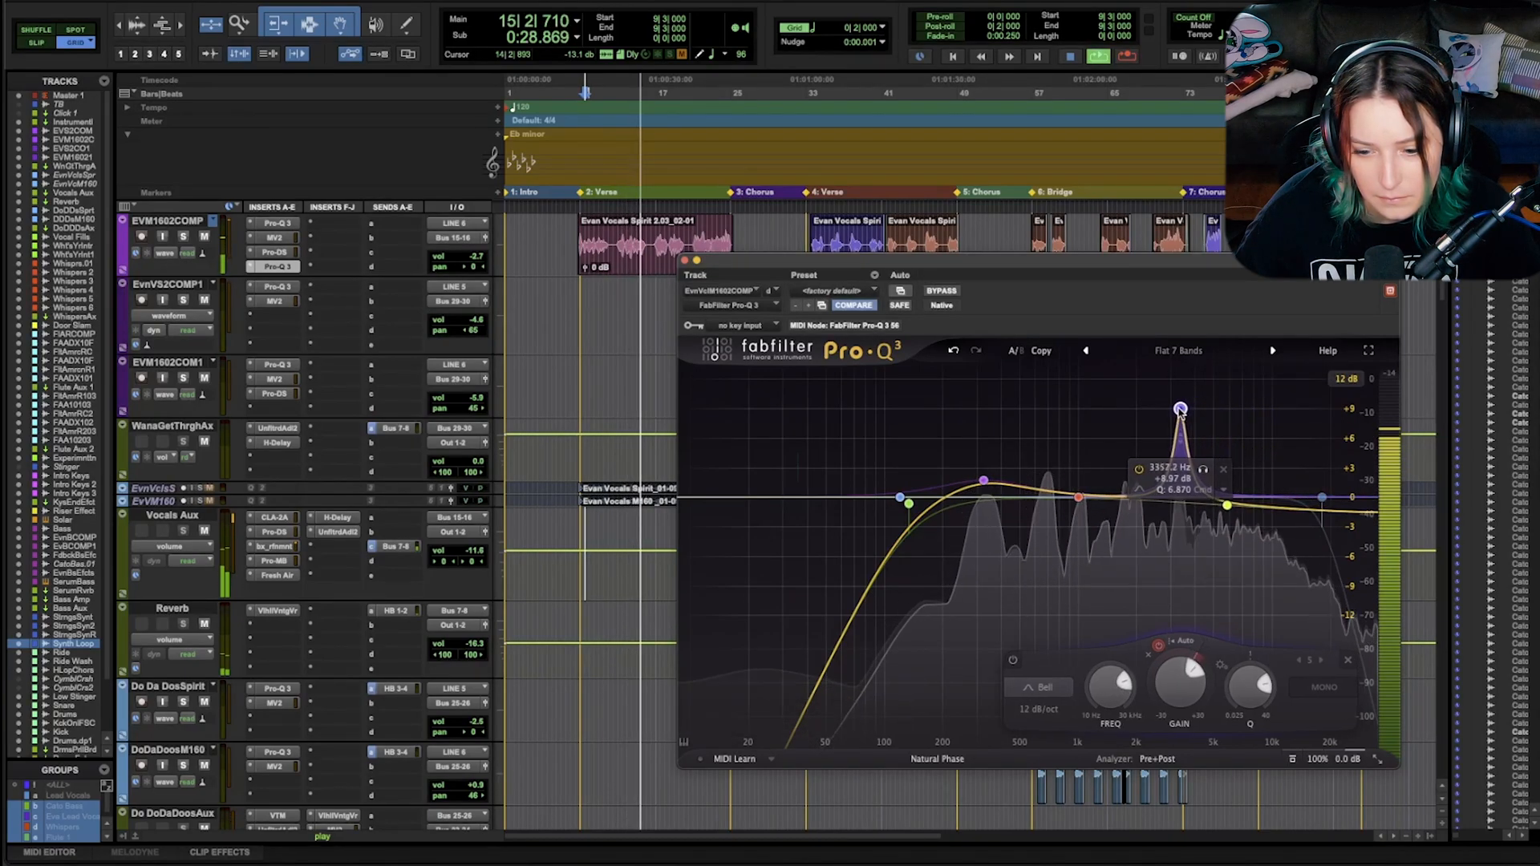
{"action": "left_click_drag", "start_coordinate": [1178, 408], "coordinate": [1093, 405]}
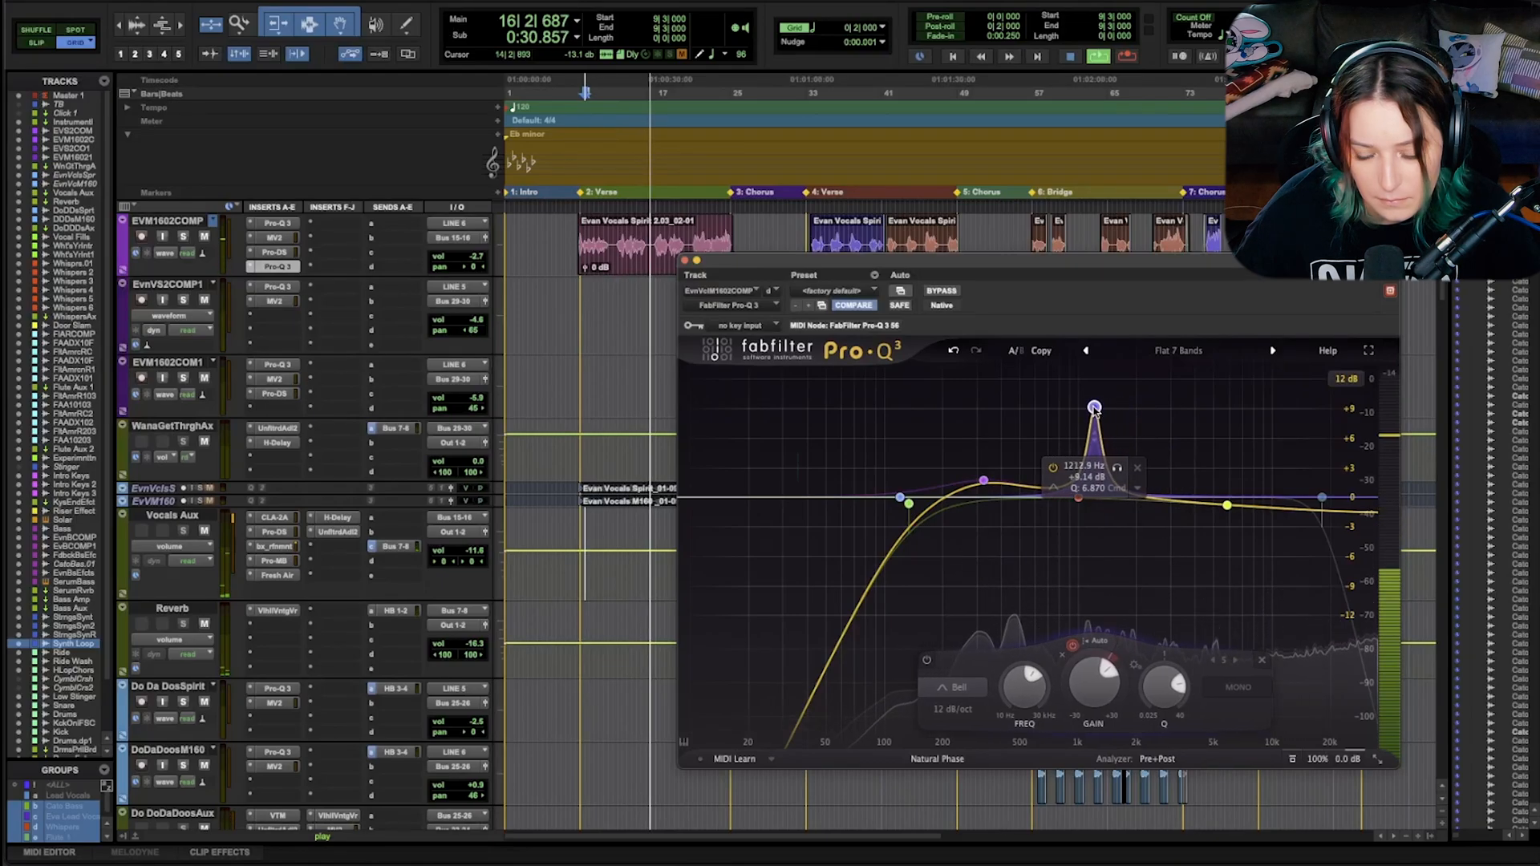
{"action": "left_click_drag", "start_coordinate": [1093, 407], "coordinate": [1075, 410]}
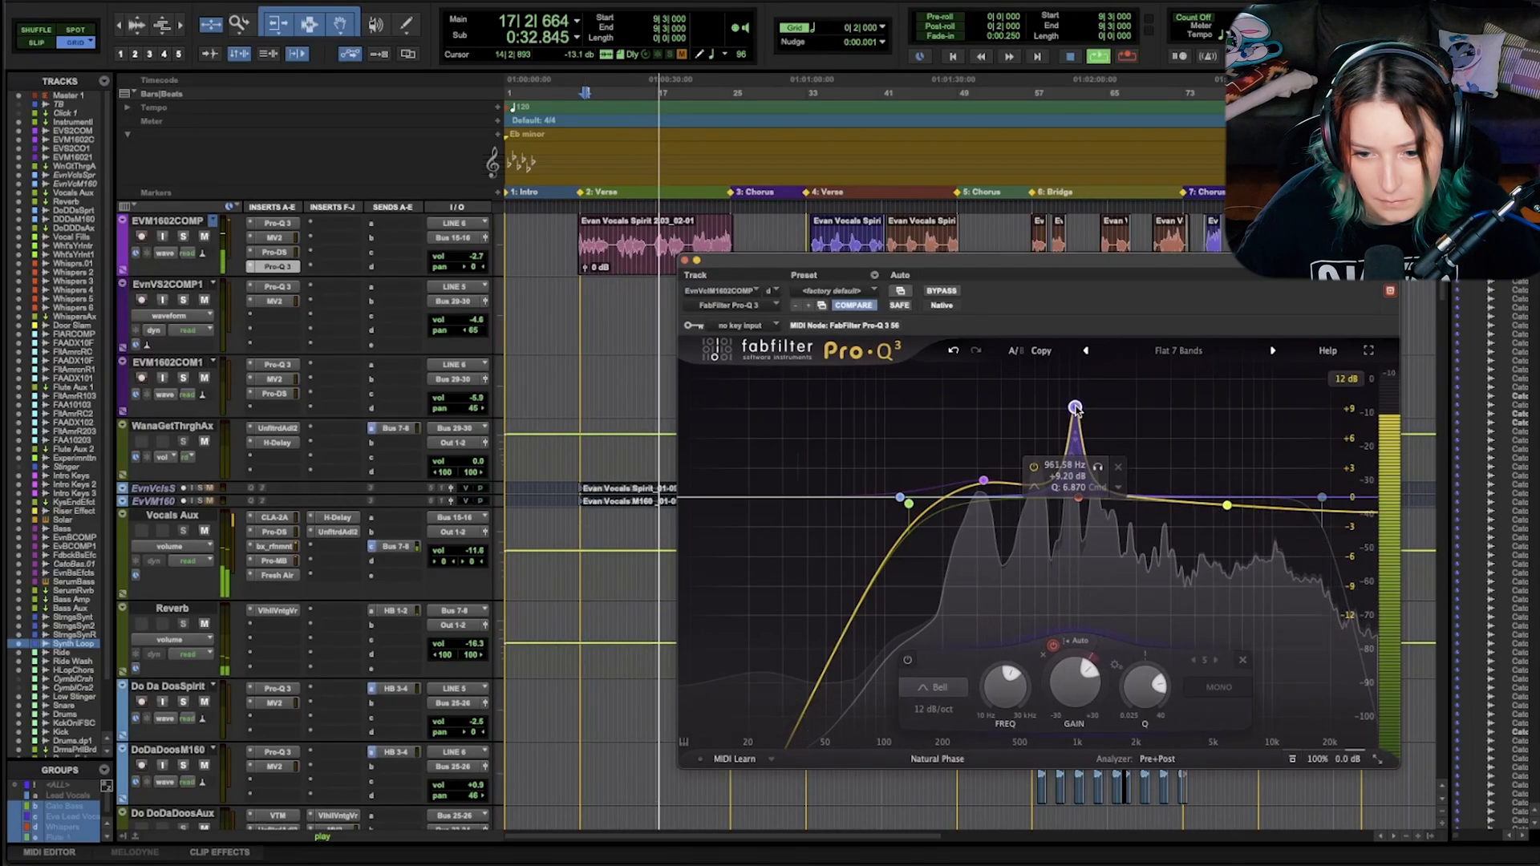
{"action": "left_click_drag", "start_coordinate": [1076, 408], "coordinate": [1198, 407]}
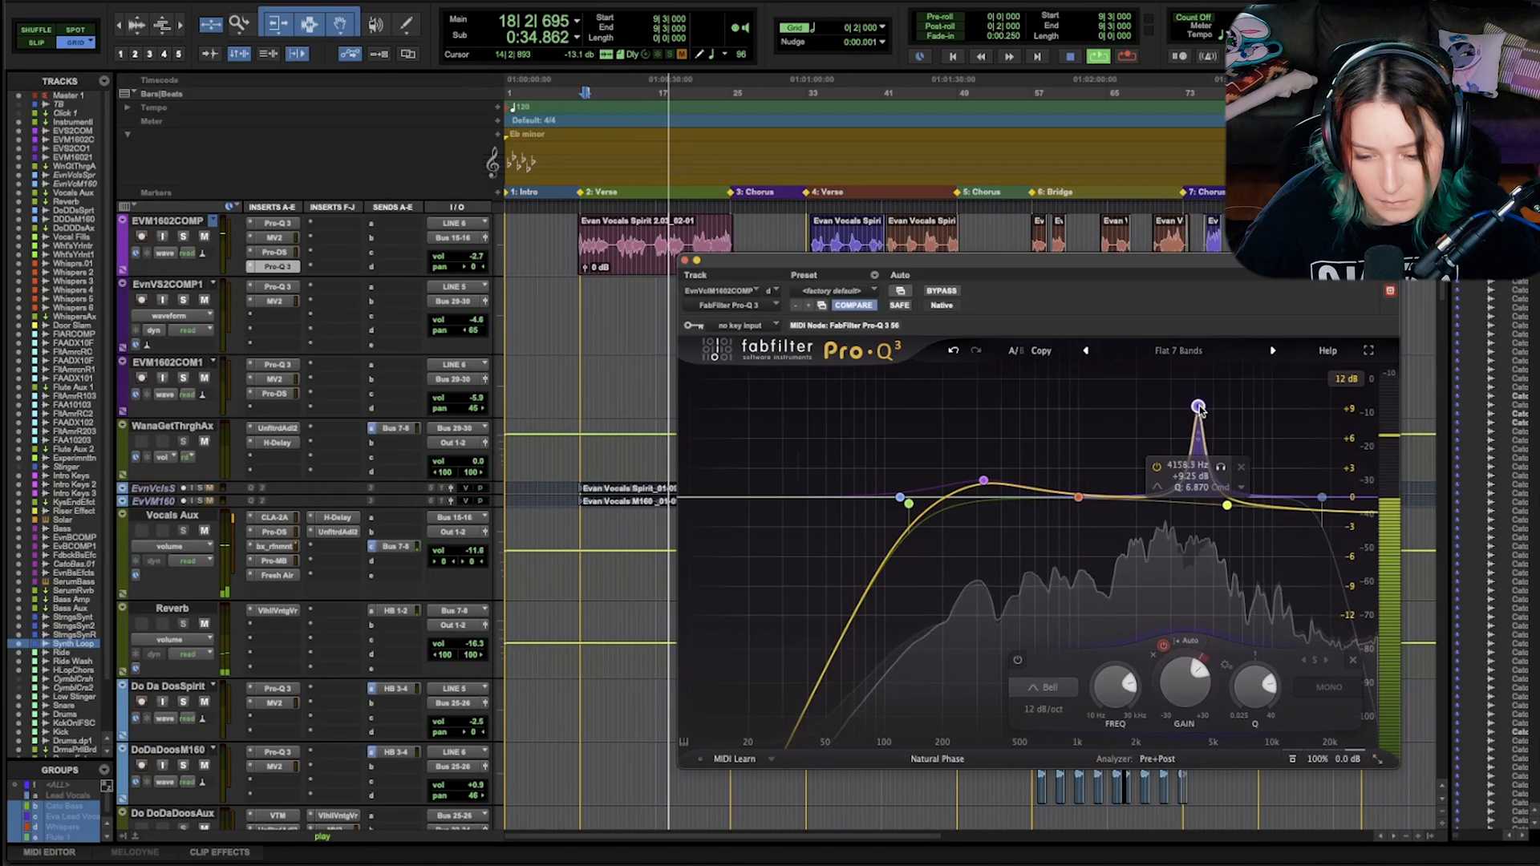
{"action": "left_click_drag", "start_coordinate": [1199, 406], "coordinate": [1242, 407]}
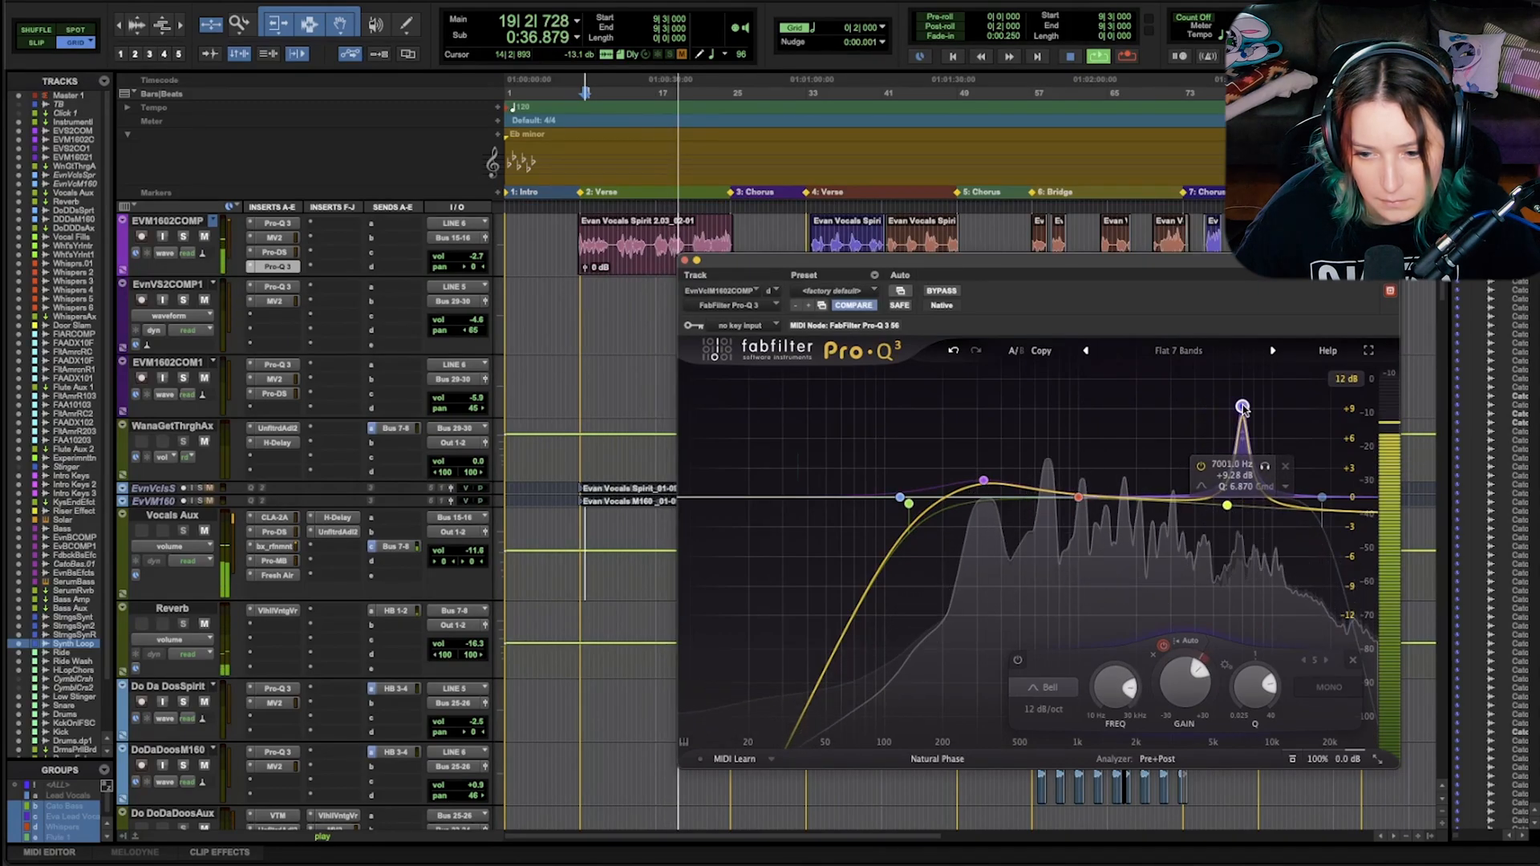
{"action": "left_click_drag", "start_coordinate": [1242, 407], "coordinate": [1216, 402]}
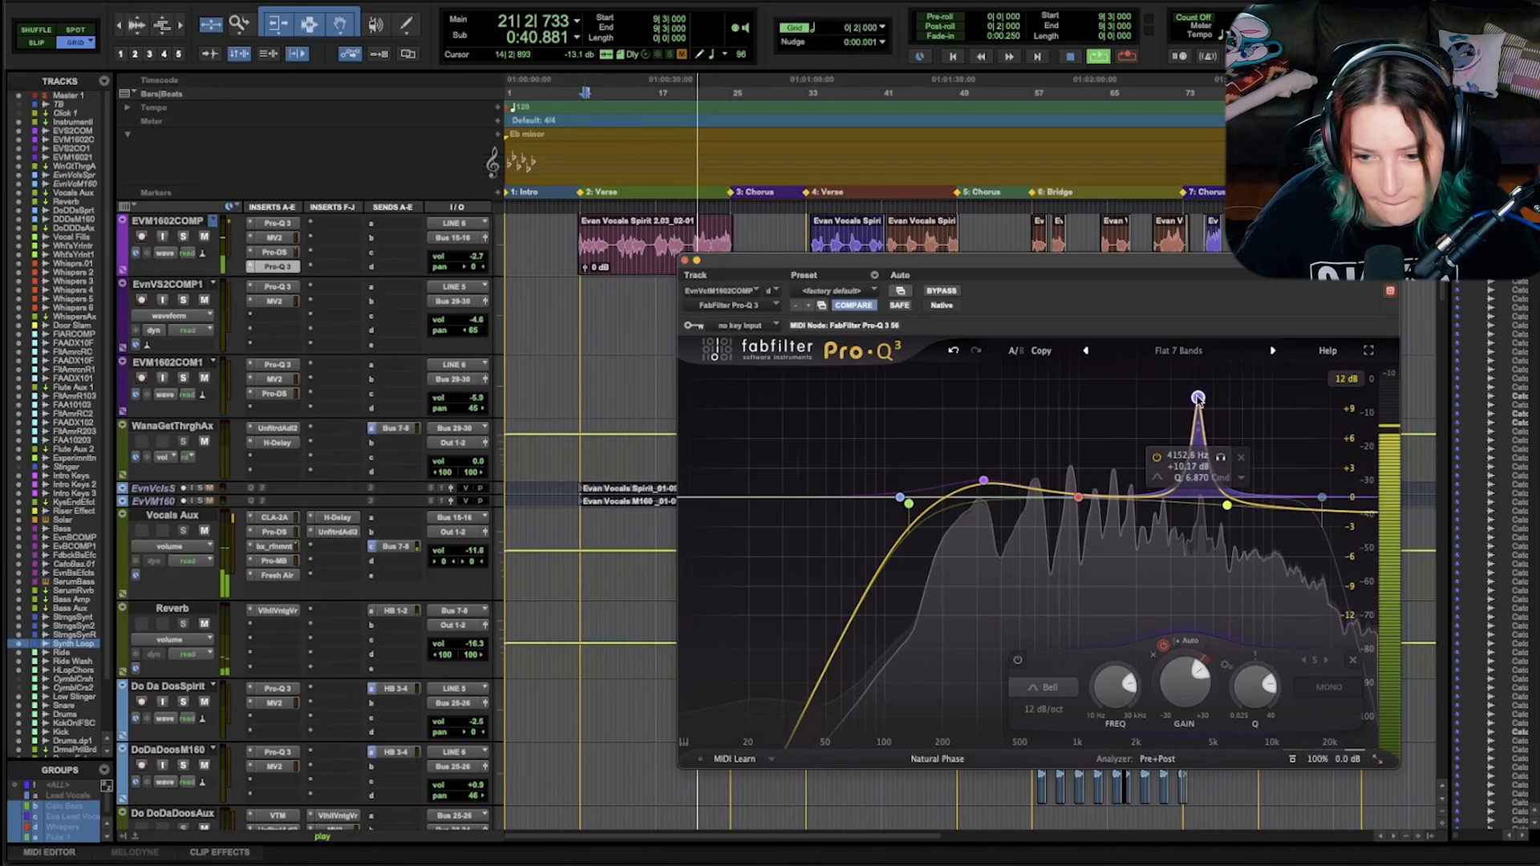
{"action": "left_click_drag", "start_coordinate": [1196, 398], "coordinate": [1228, 402]}
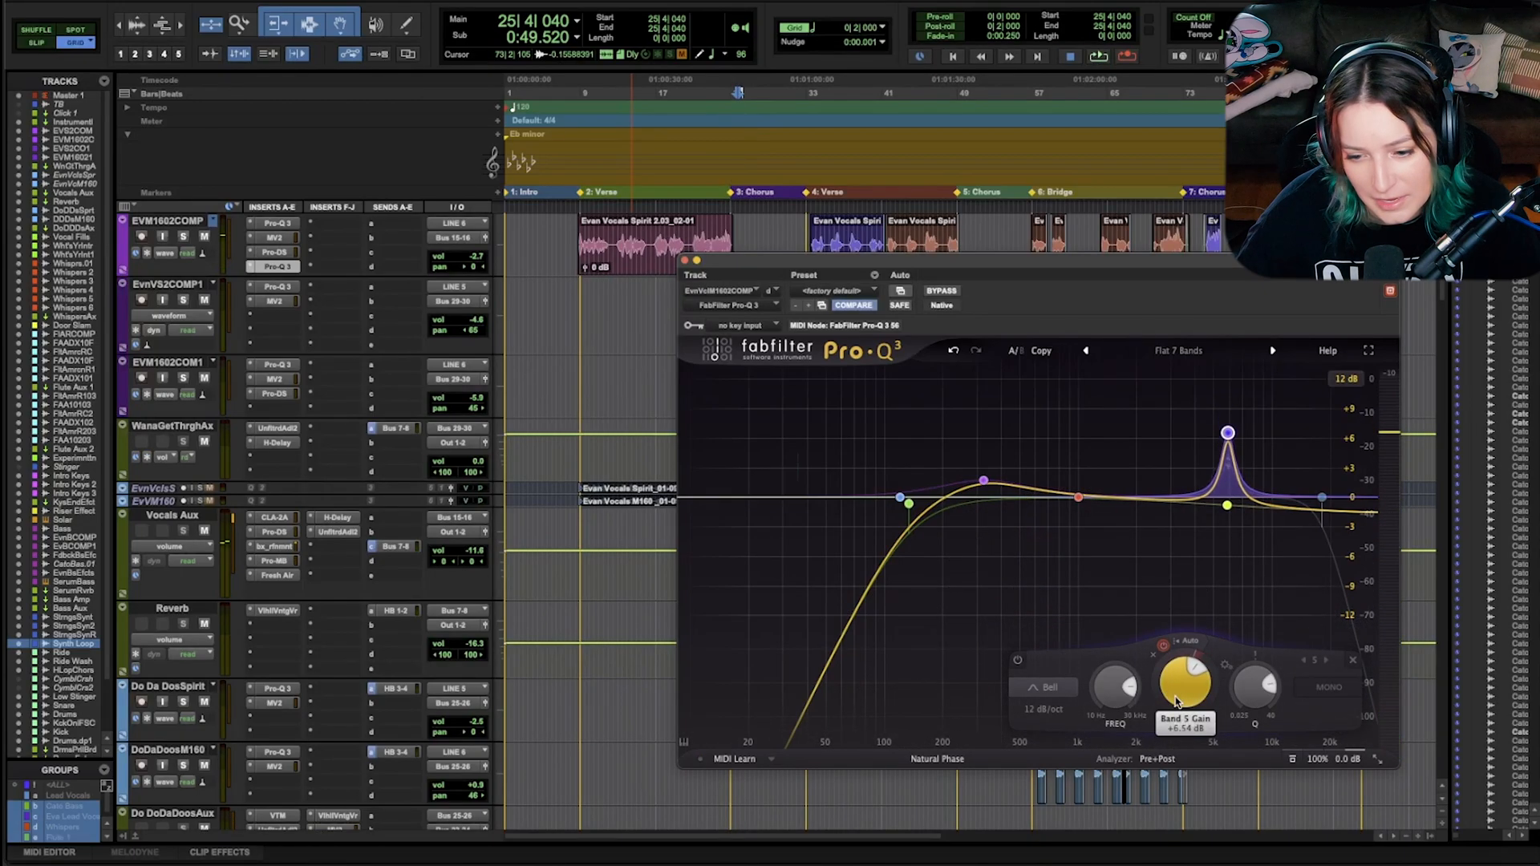
Fine-tune band 5 near 5.9 kHz and invert its gain into a roughly 2 dB cut
{"action": "left_click_drag", "start_coordinate": [1183, 683], "coordinate": [1178, 692]}
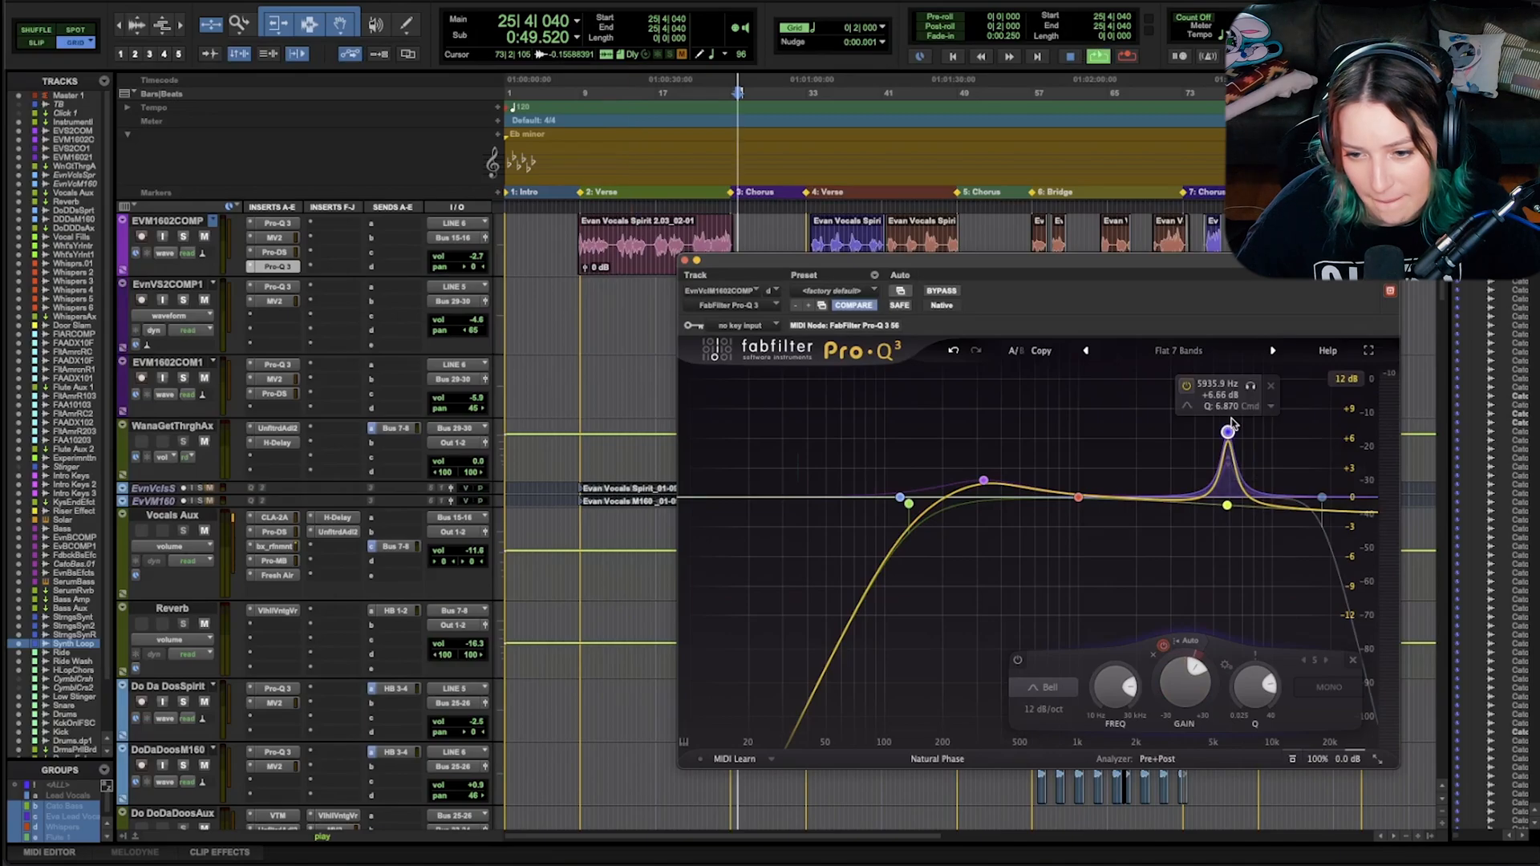
{"action": "right_click", "coordinate": [1226, 432]}
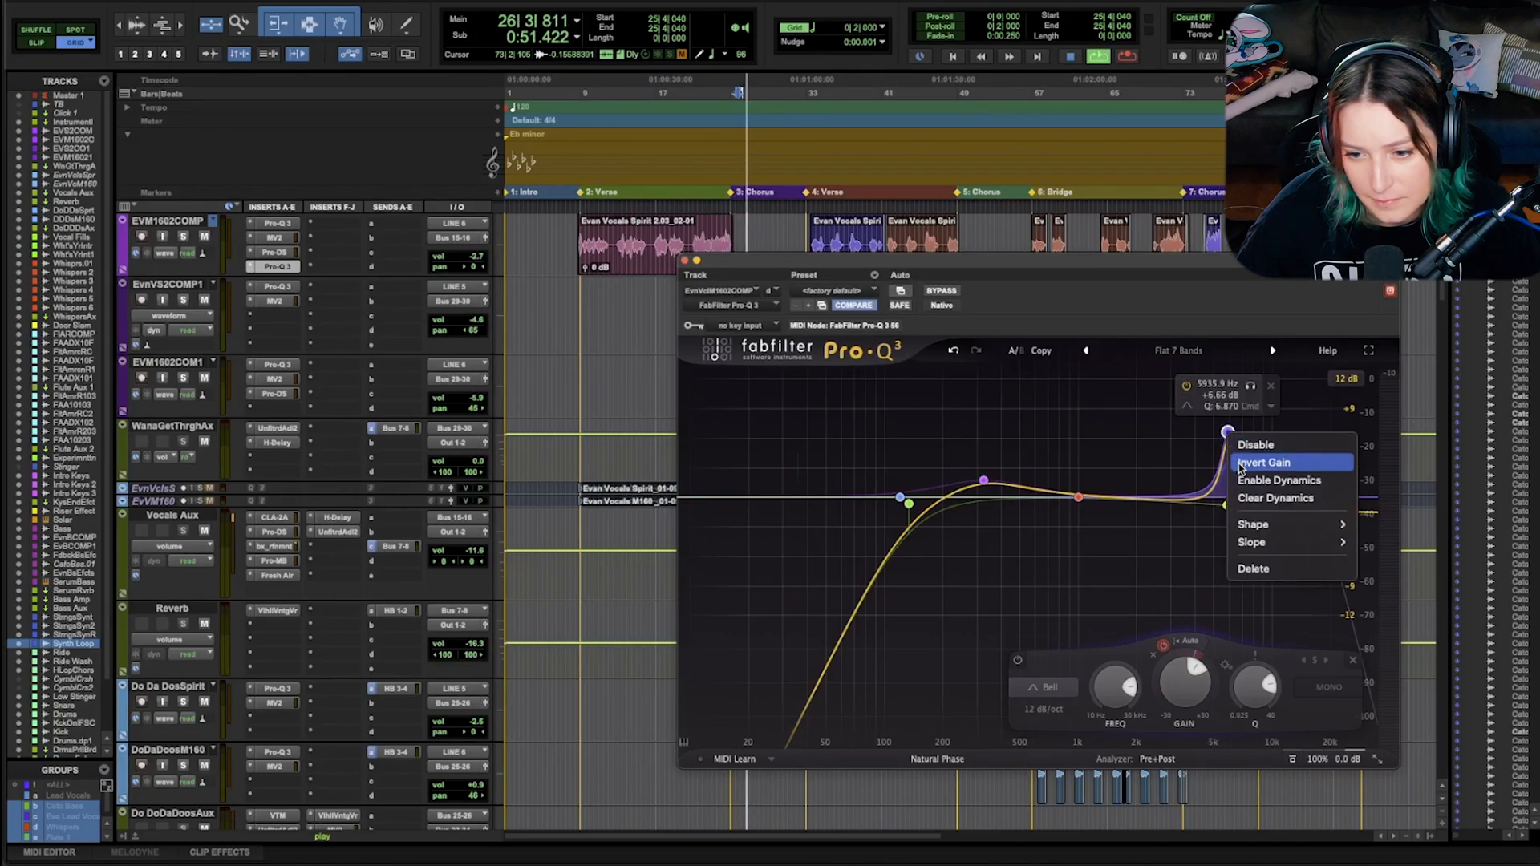
{"action": "left_click", "coordinate": [1264, 462]}
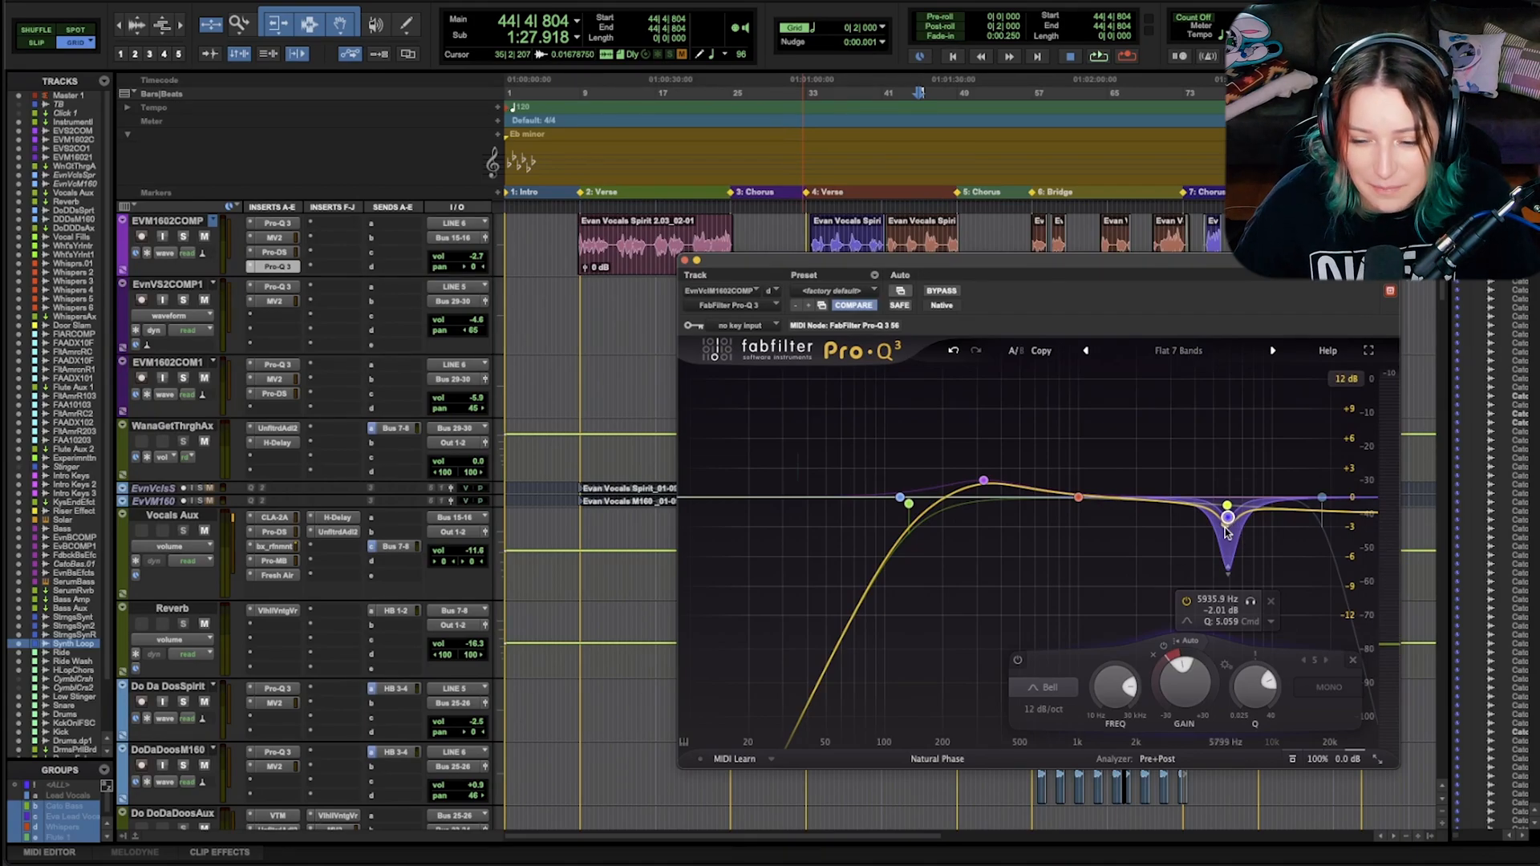
Move the dynamic cut from 5.9 kHz down through 600–635 Hz to about 550 Hz
{"action": "left_click_drag", "start_coordinate": [1228, 517], "coordinate": [1230, 518]}
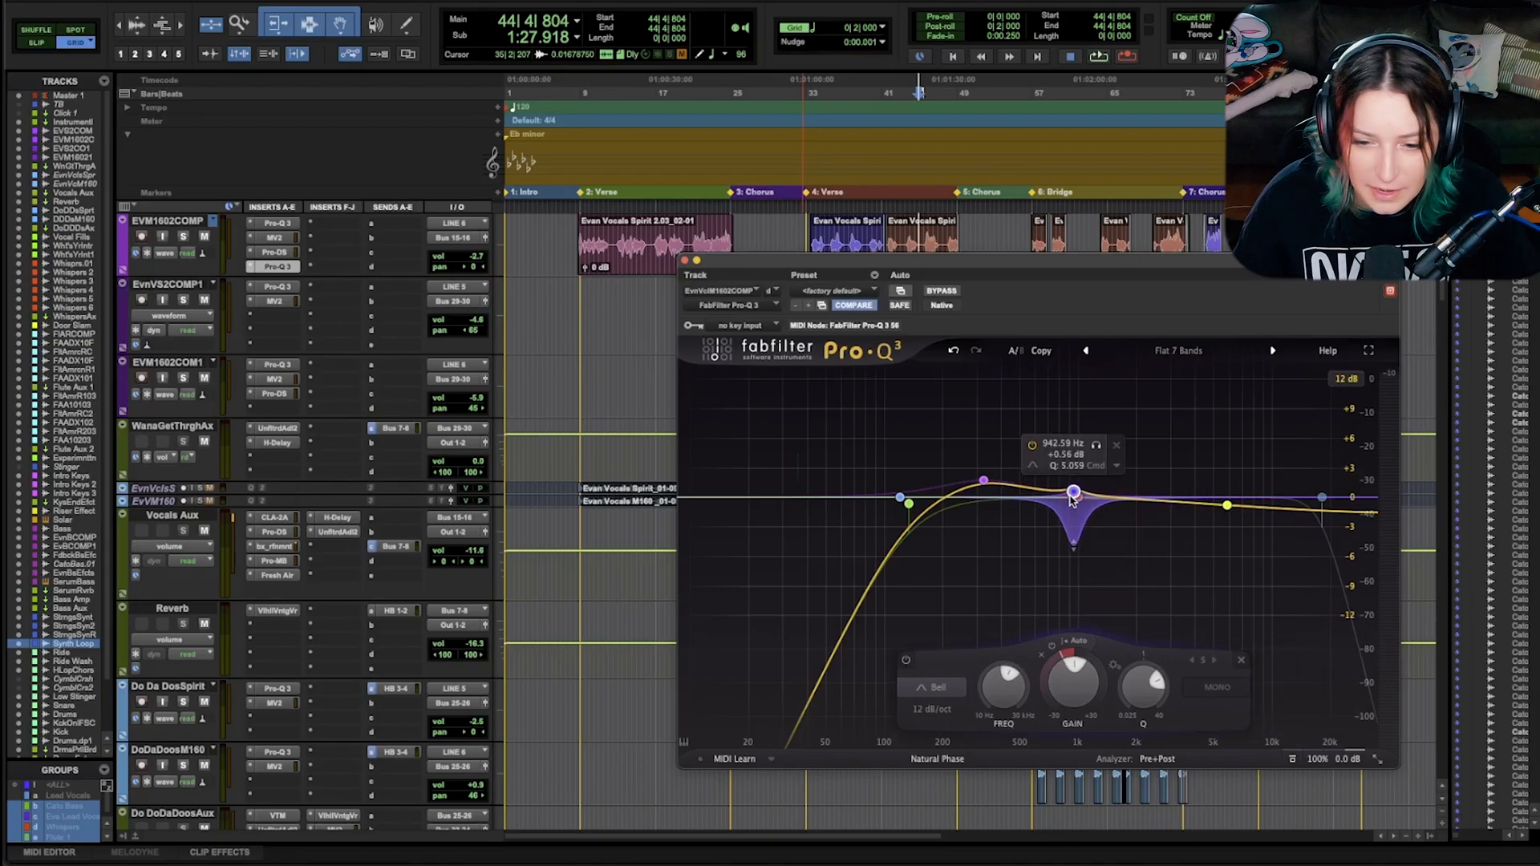
{"action": "left_click_drag", "start_coordinate": [1072, 494], "coordinate": [1036, 493]}
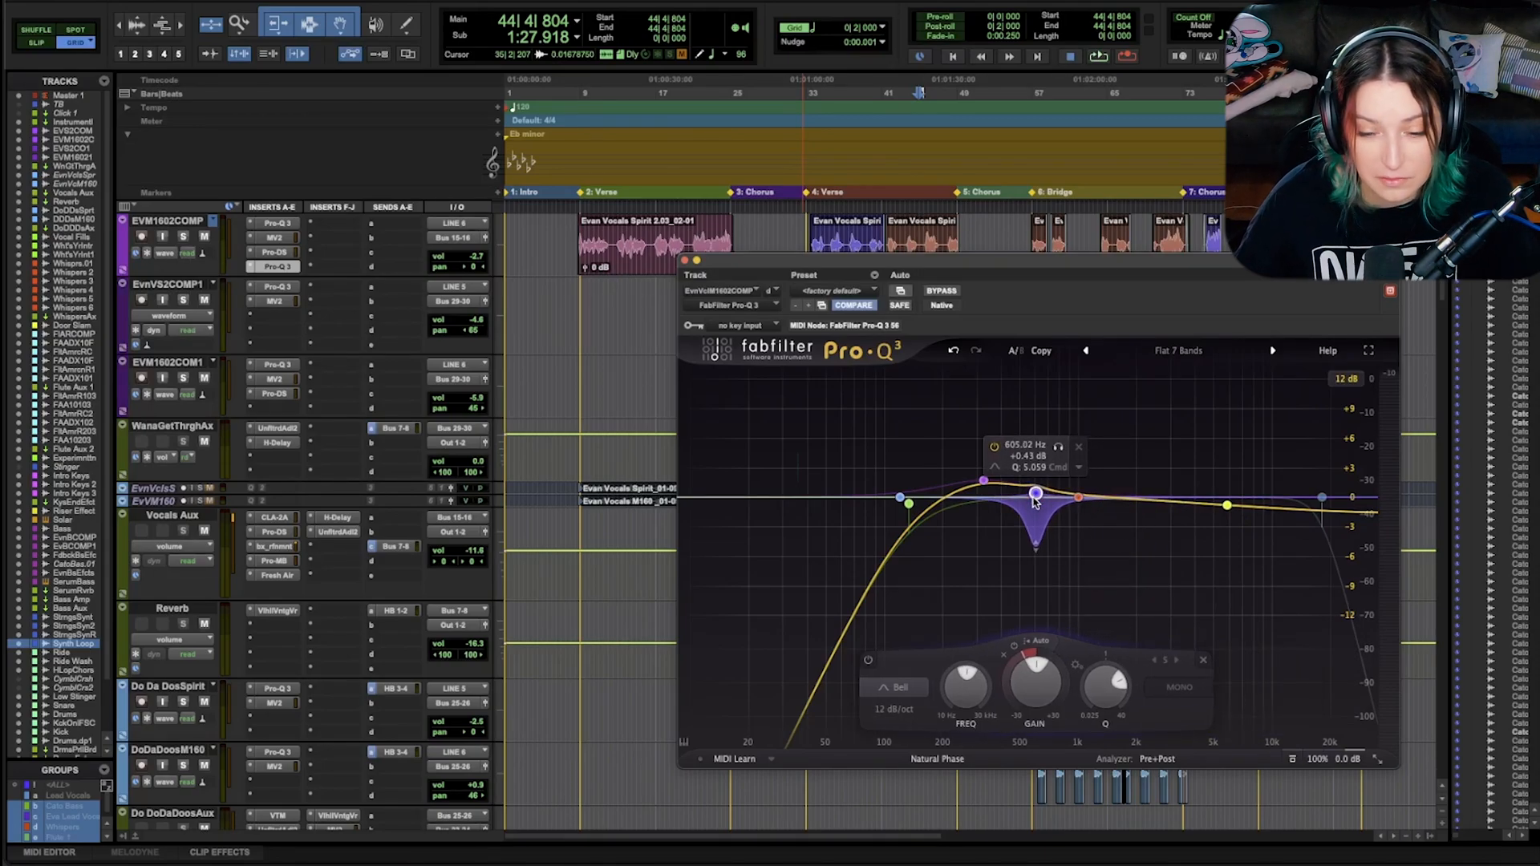
{"action": "left_click_drag", "start_coordinate": [1034, 498], "coordinate": [1038, 517]}
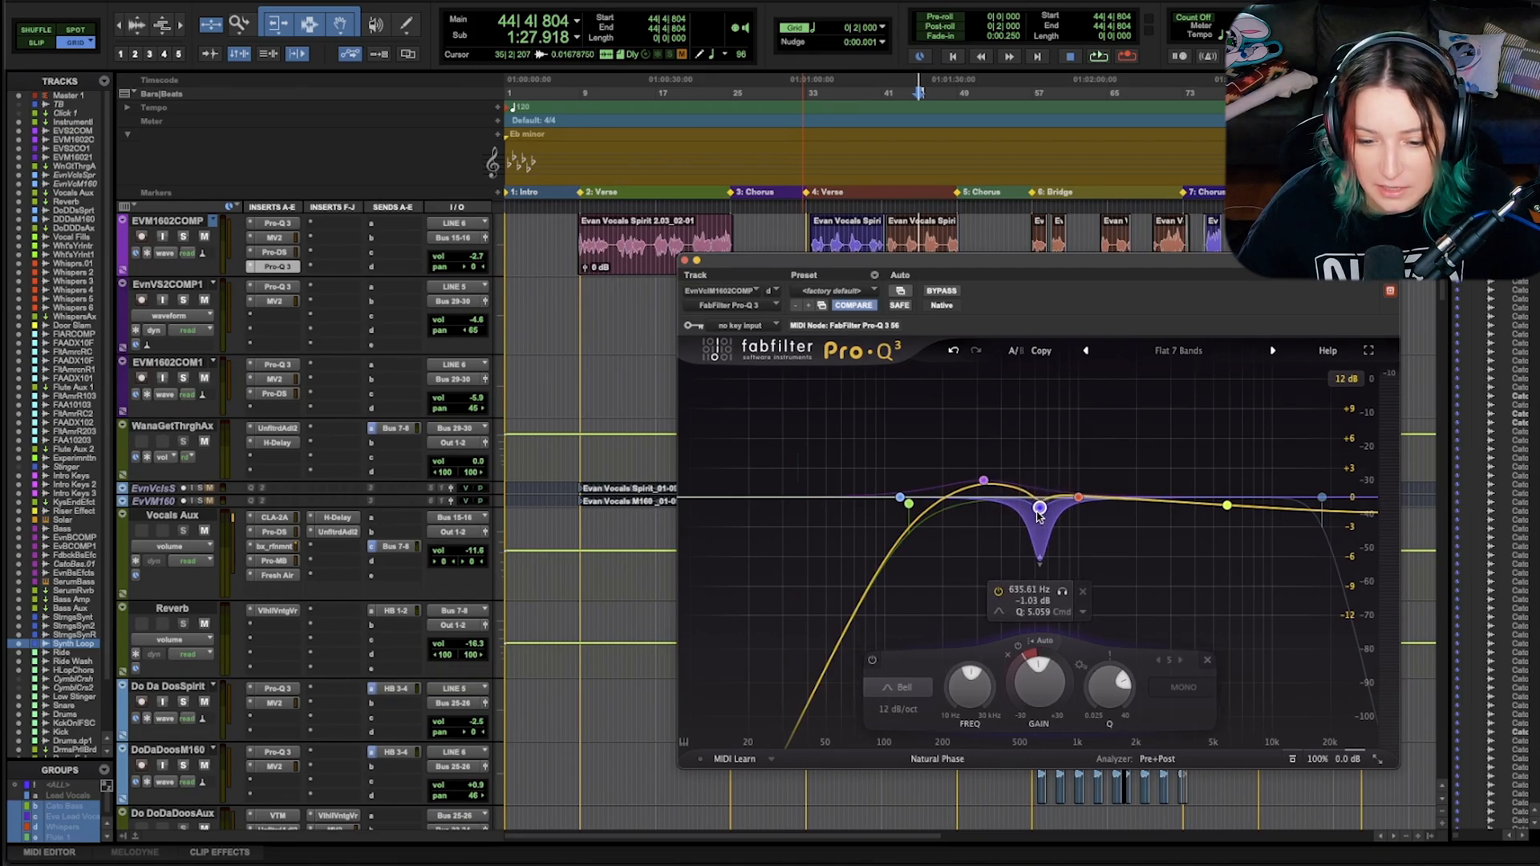
{"action": "left_click_drag", "start_coordinate": [1038, 511], "coordinate": [1026, 506]}
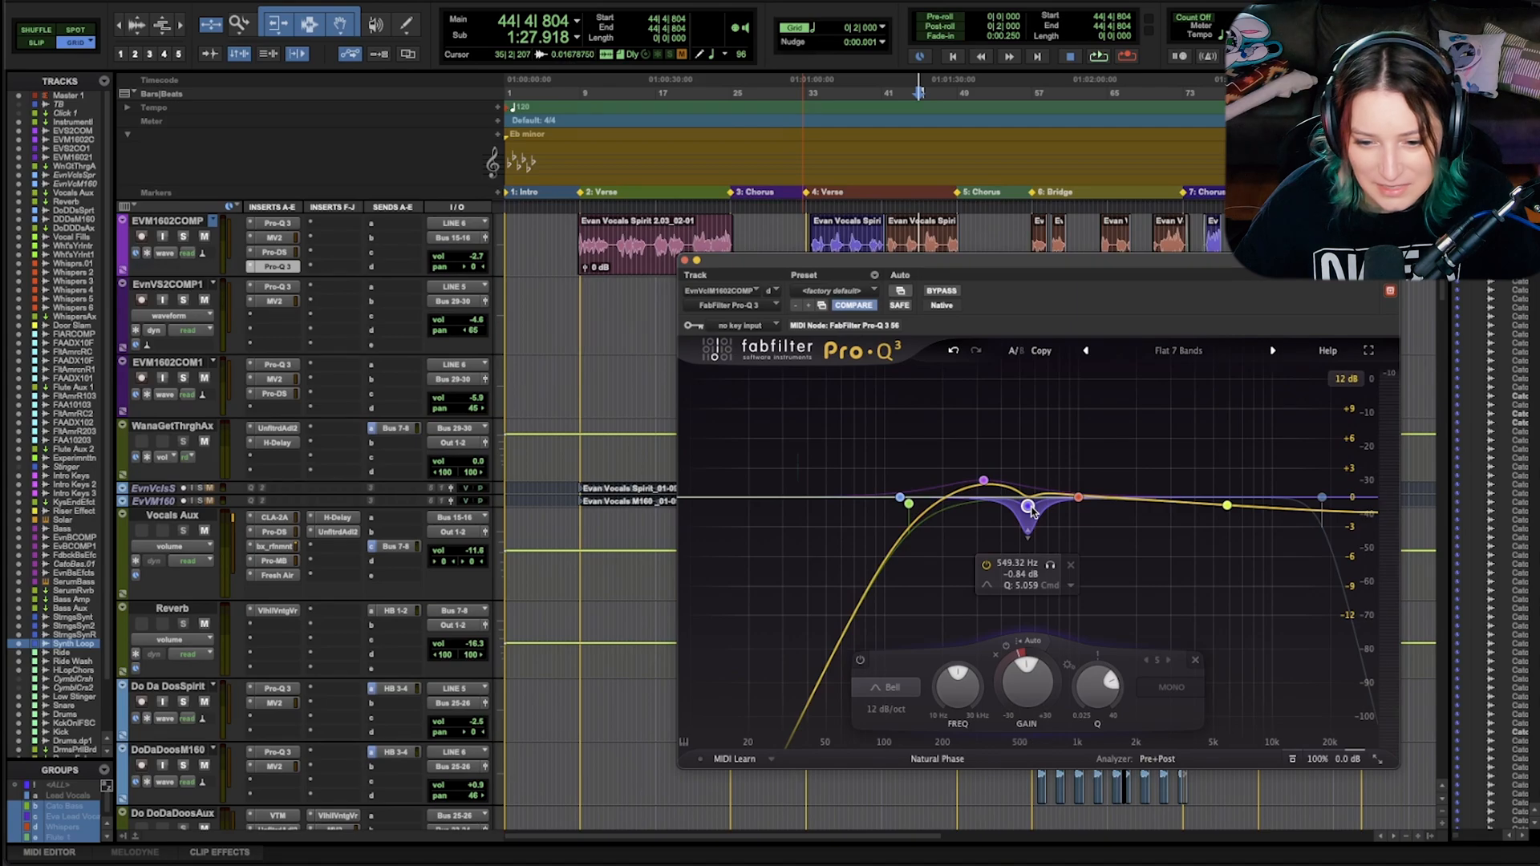
Right-click the 550 Hz dynamic band to show its options menu
{"action": "right_click", "coordinate": [1029, 507]}
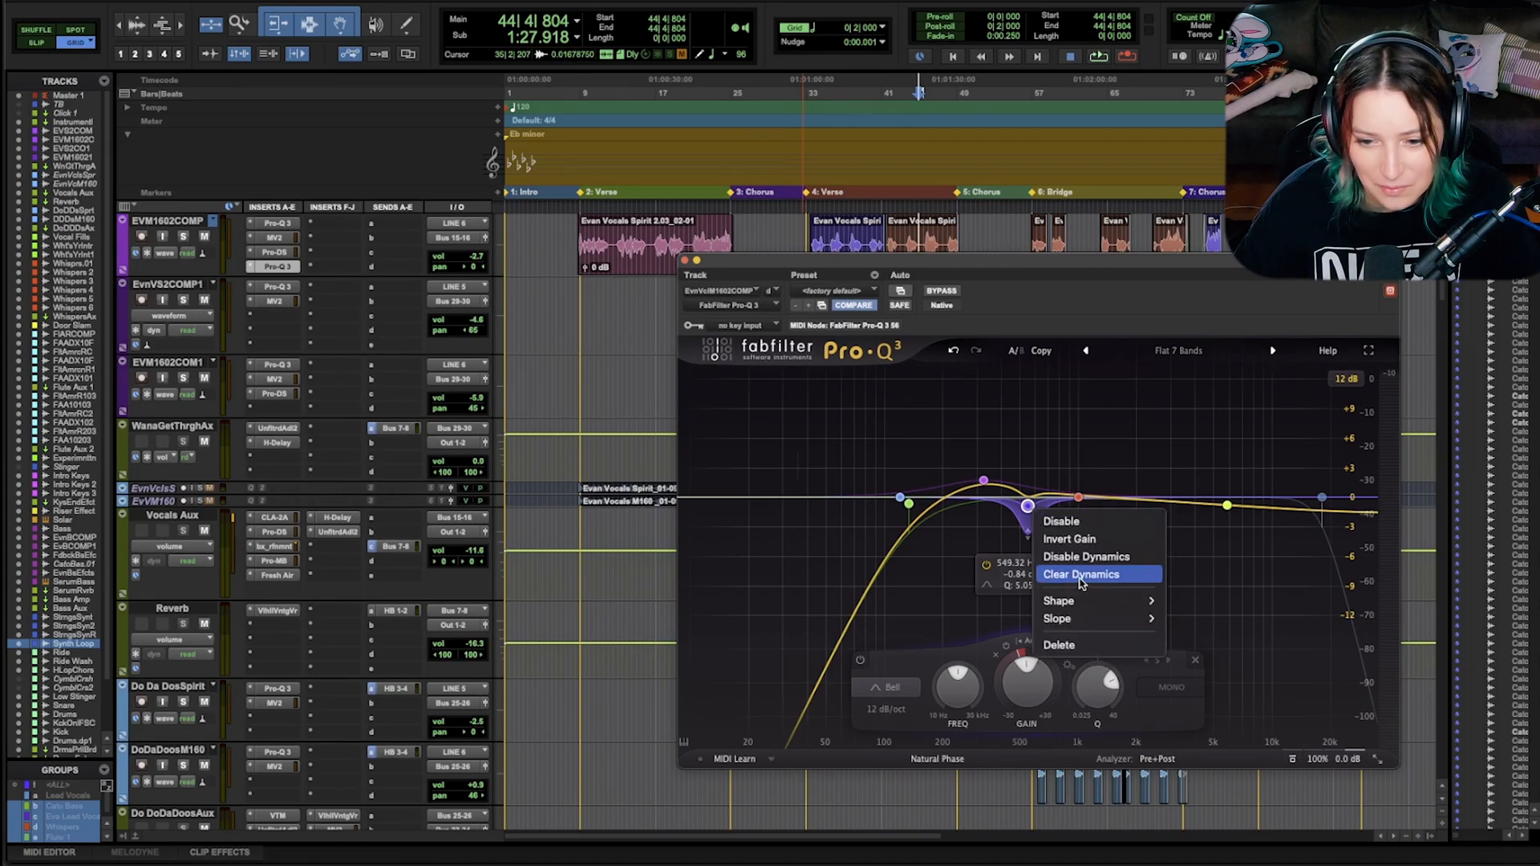